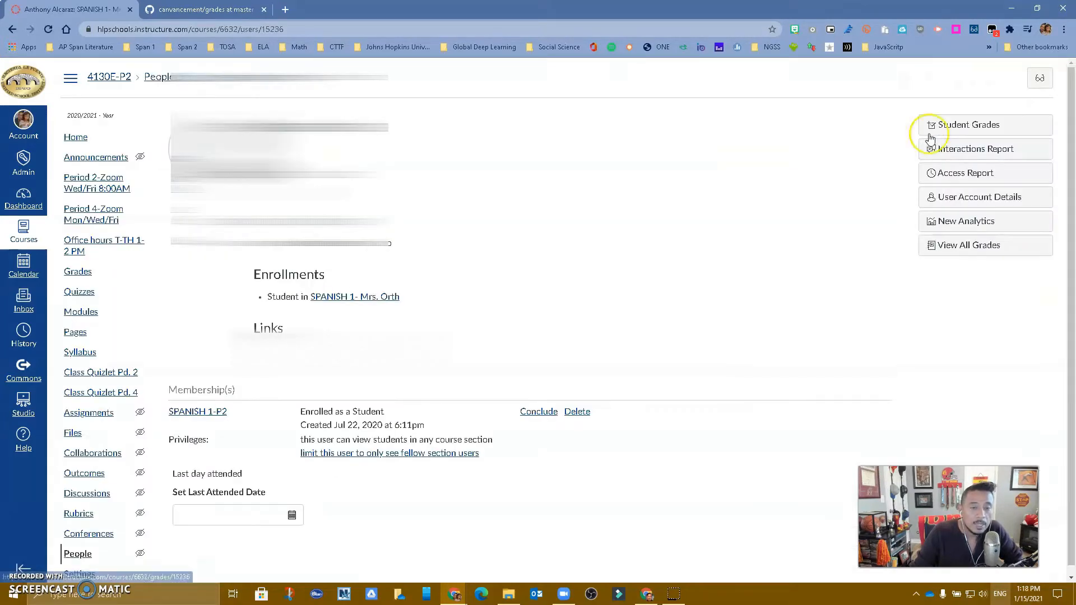
mouse_move(544, 357)
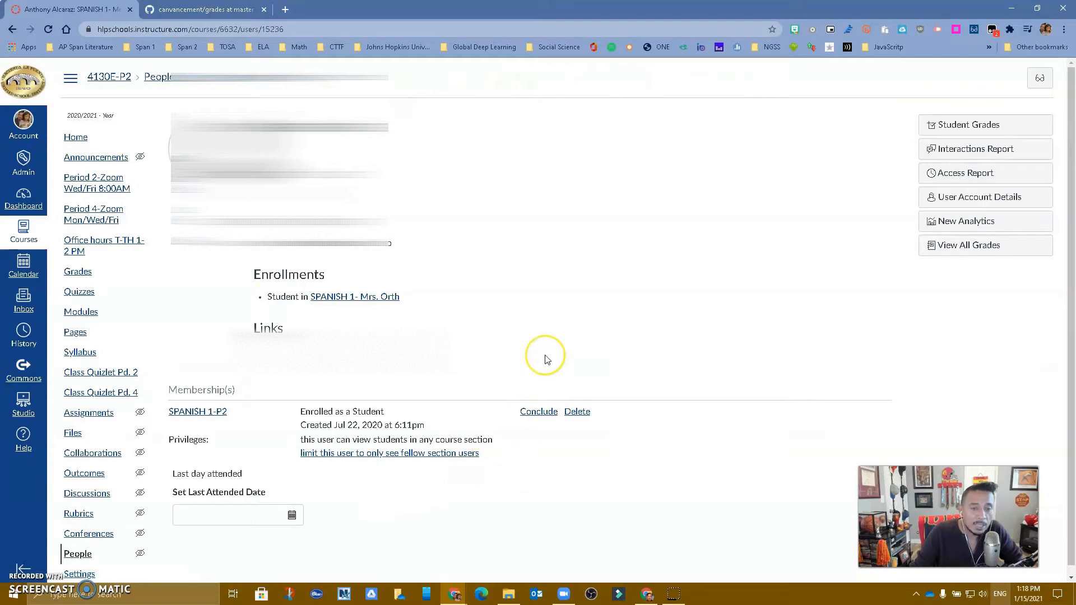
mouse_move(545, 359)
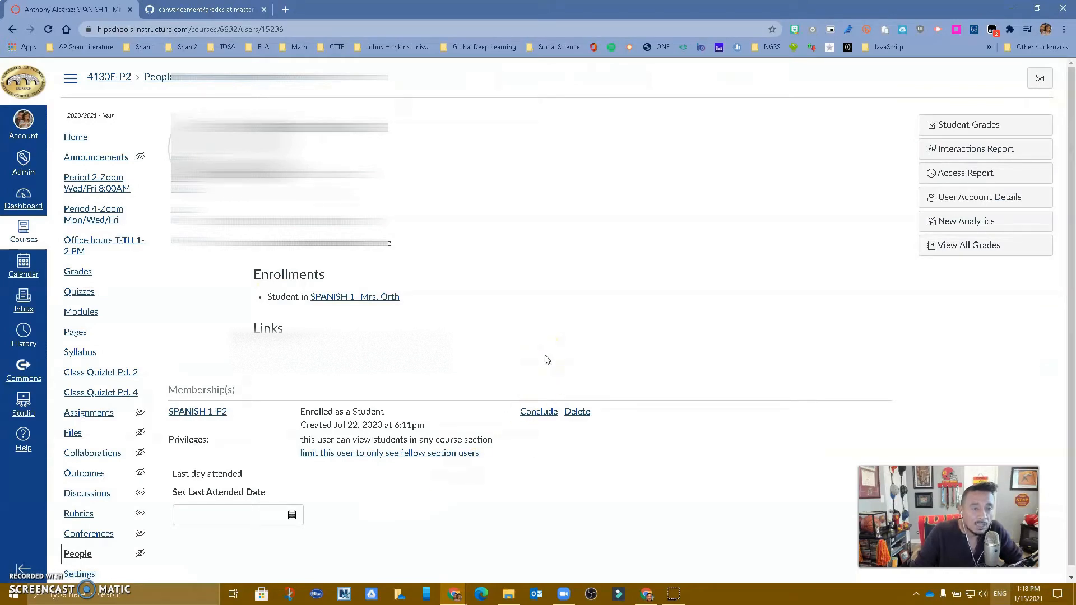
mouse_move(582, 157)
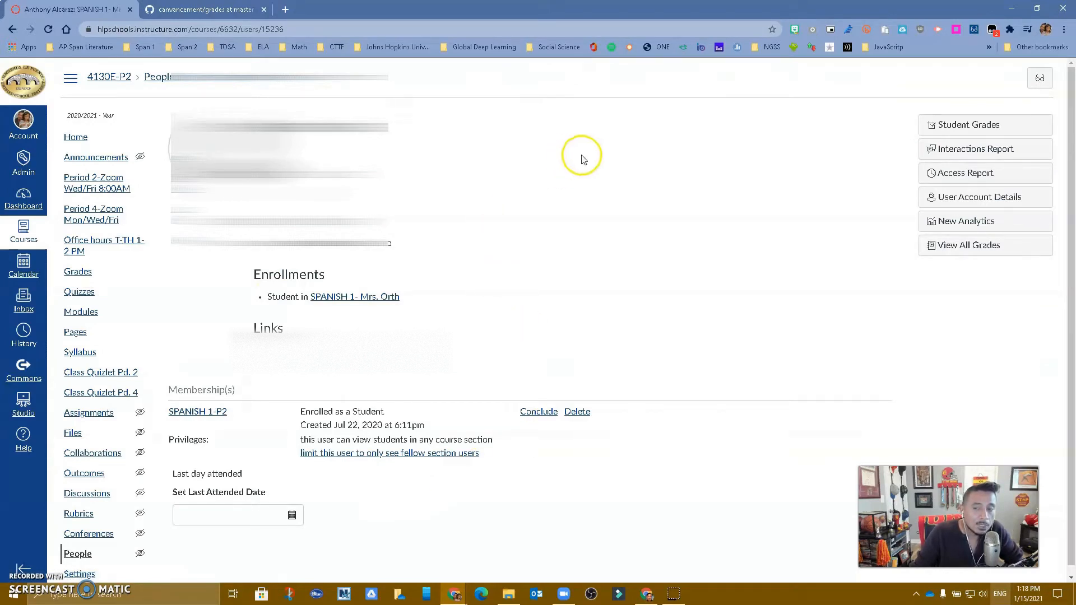
mouse_move(984, 125)
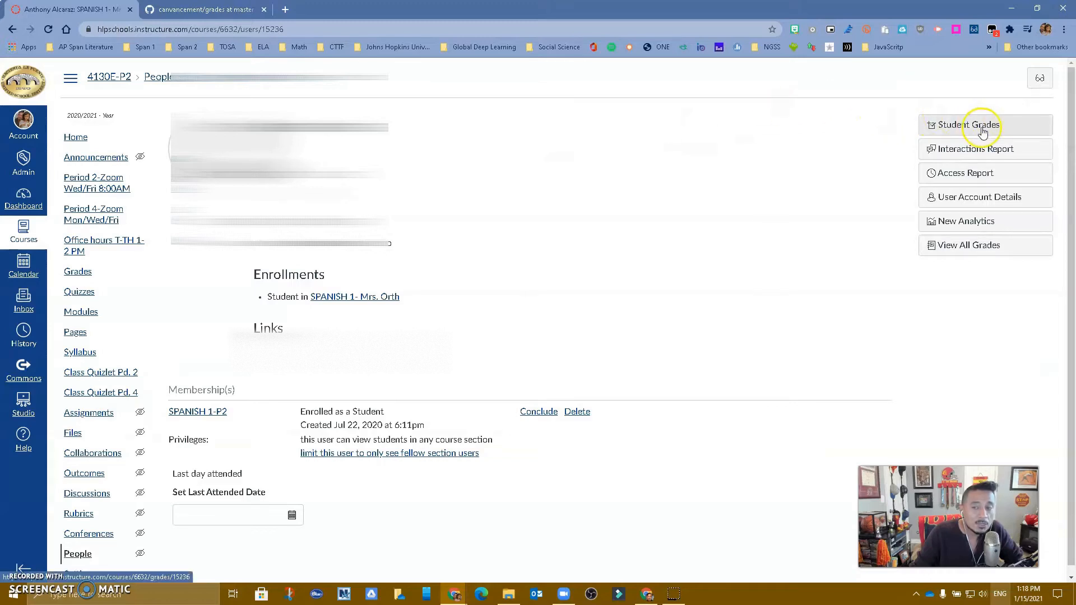
mouse_move(986, 245)
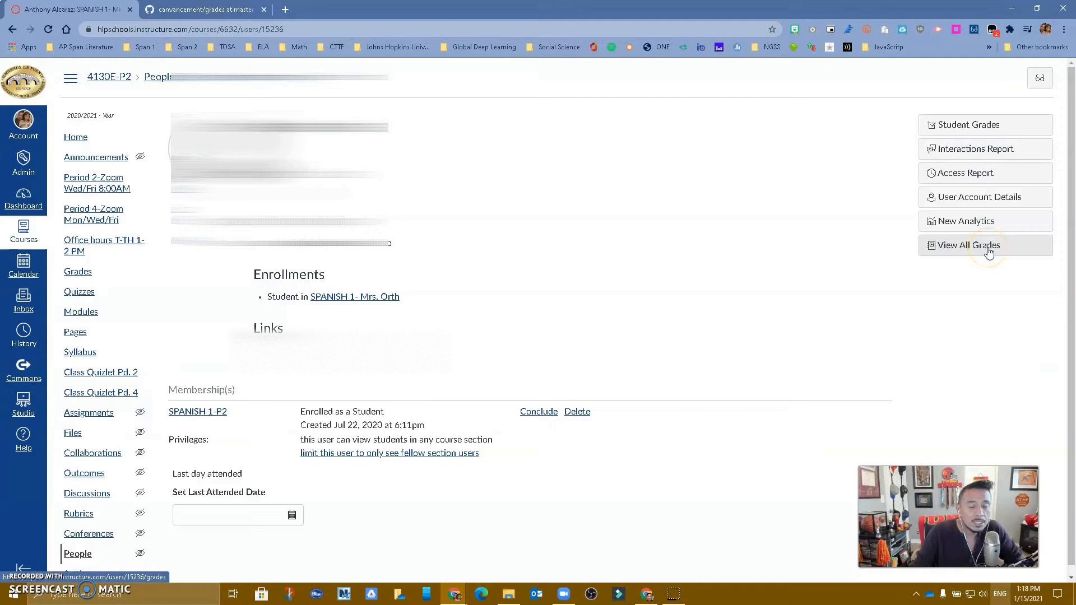
- Use the View All Grades button to show this student's grades across every course
click(968, 246)
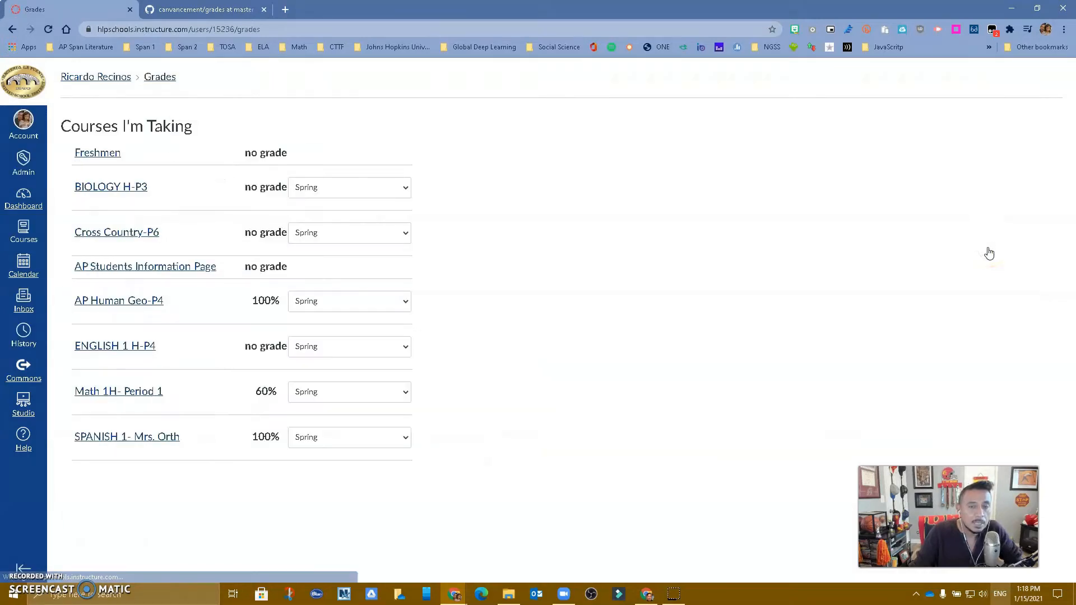
mouse_move(108, 206)
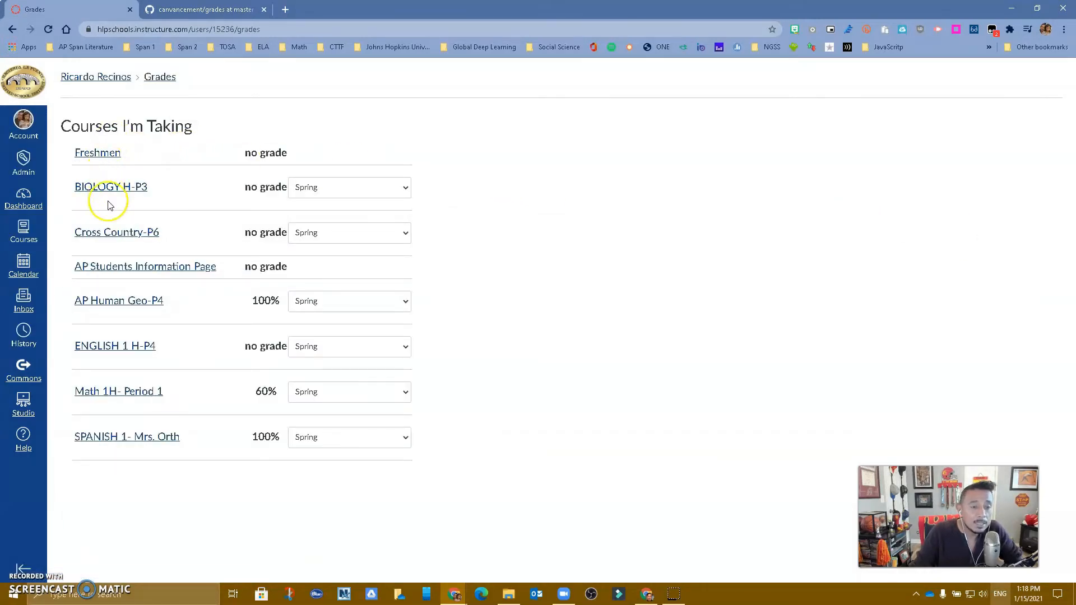
mouse_move(124, 391)
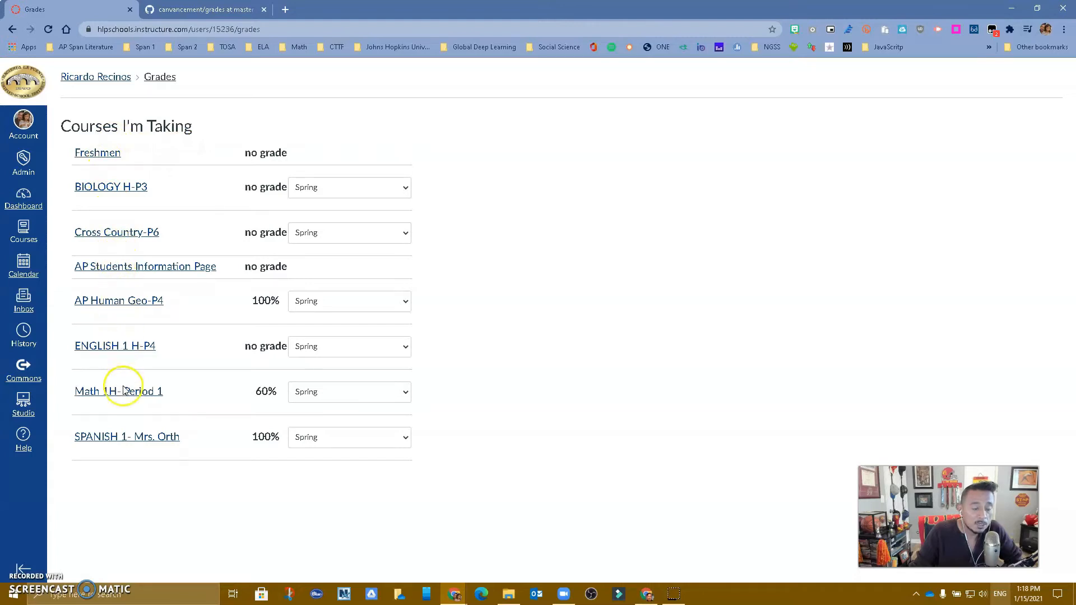
mouse_move(124, 457)
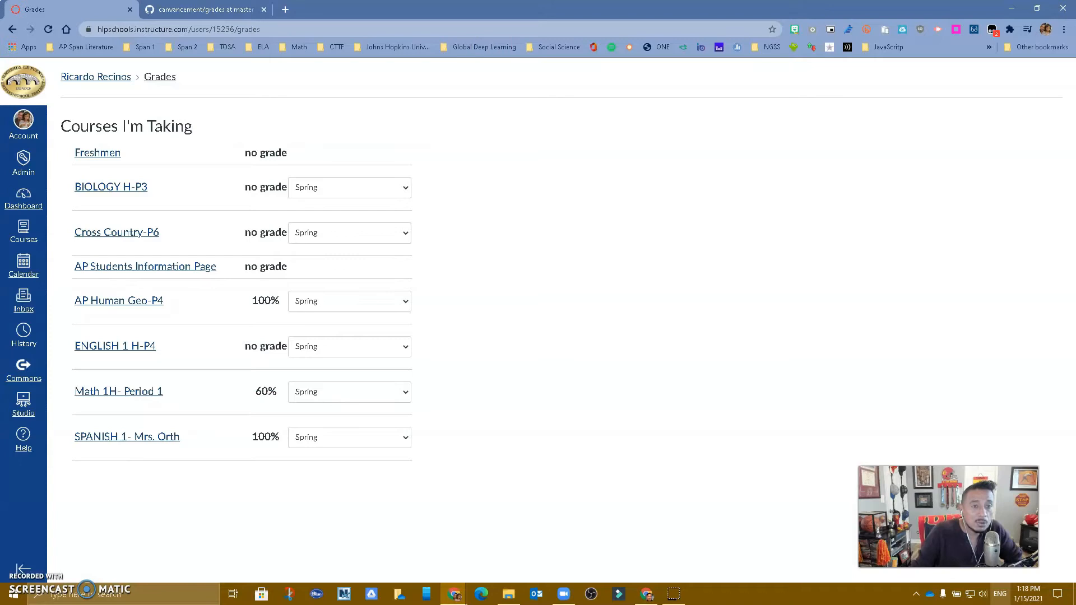
mouse_move(179, 462)
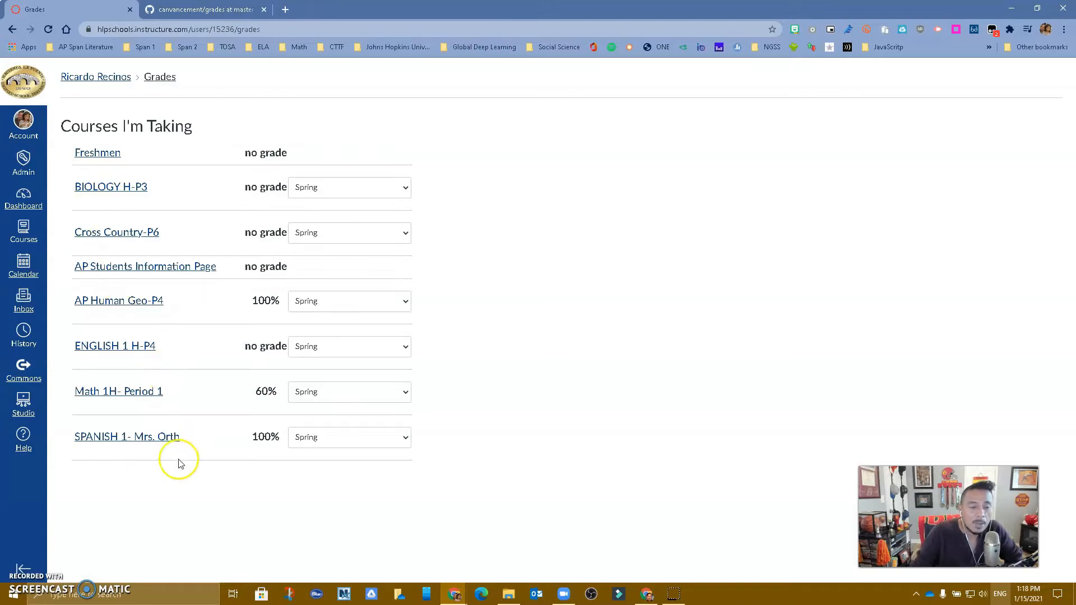
mouse_move(216, 499)
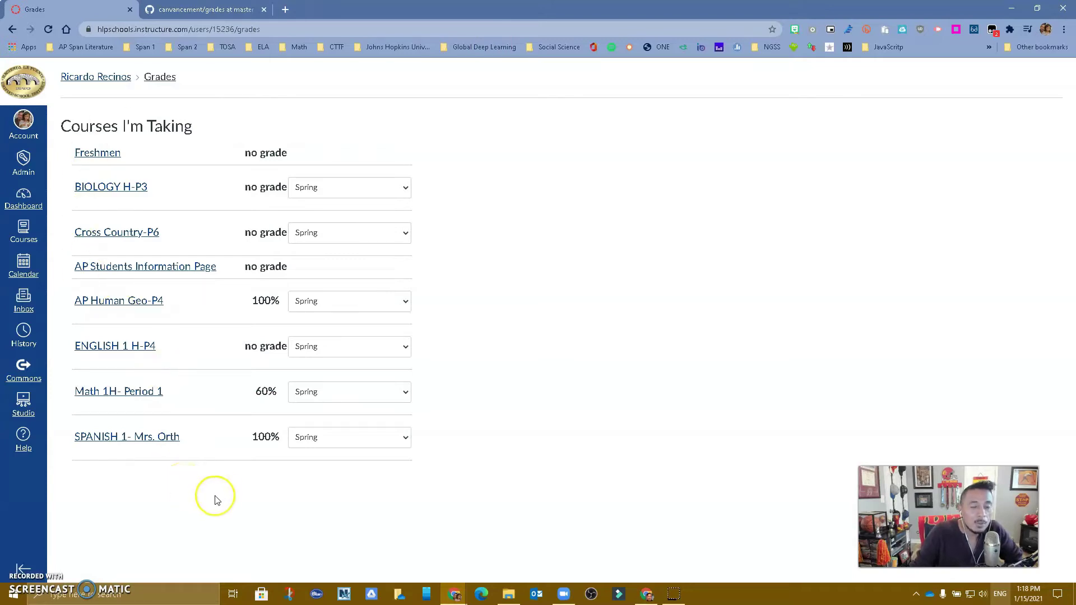
mouse_move(93, 482)
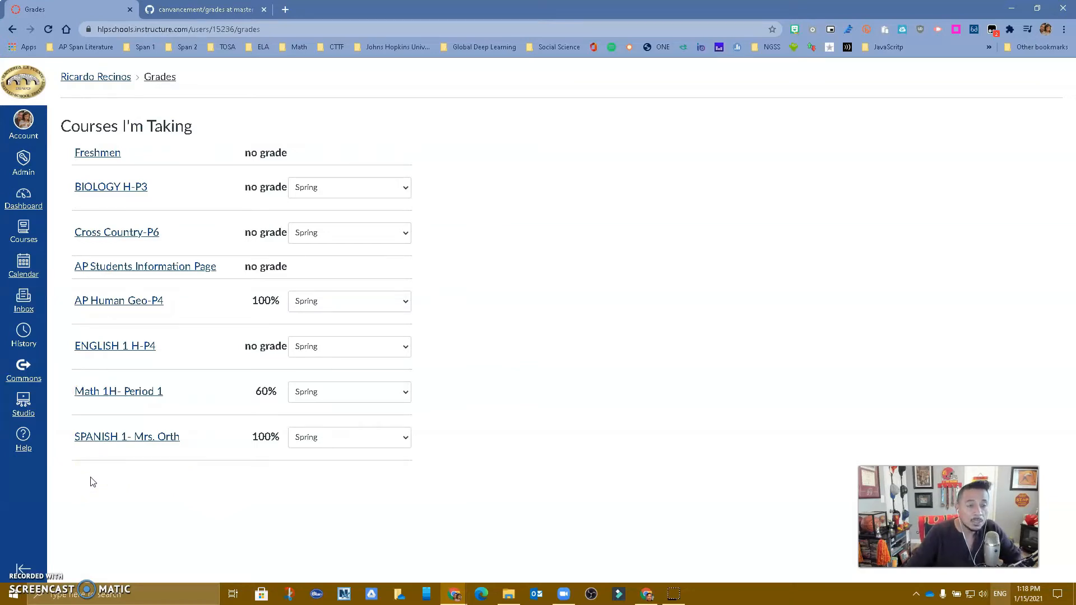
mouse_move(402, 236)
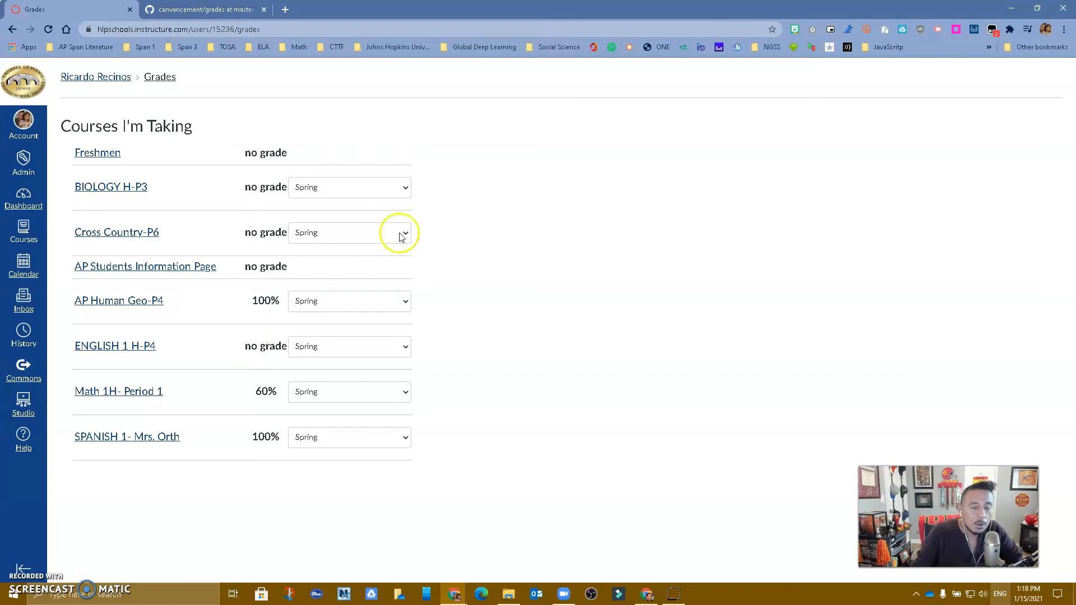
mouse_move(991, 33)
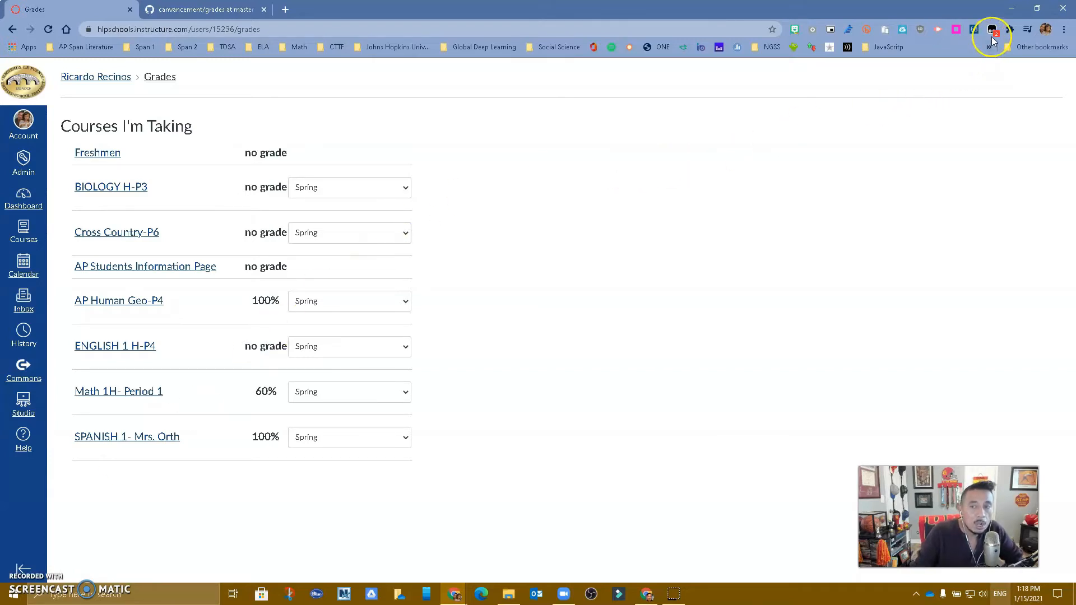
mouse_move(991, 29)
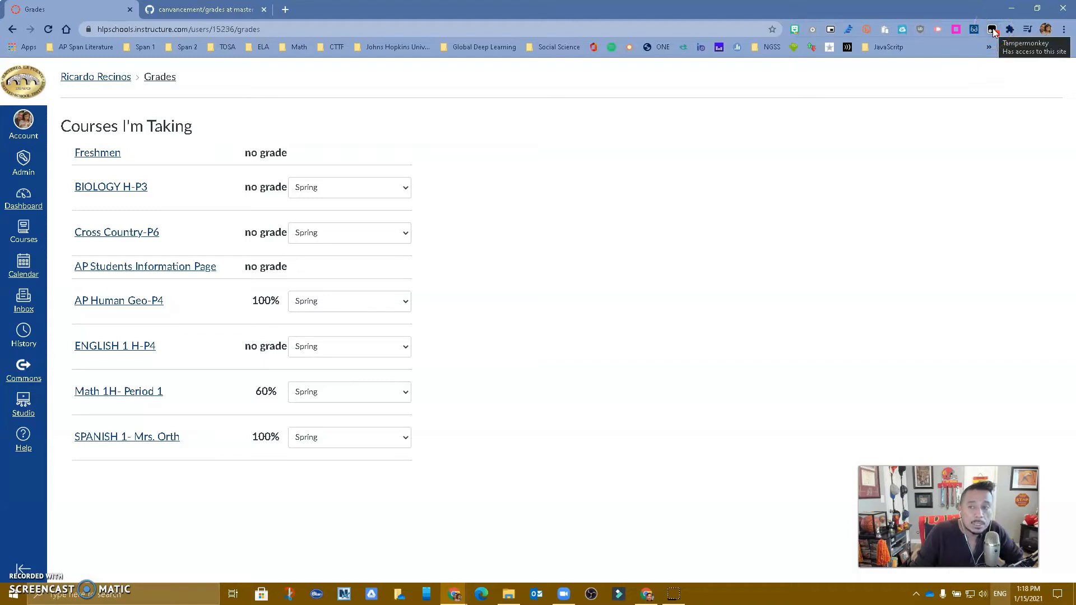
mouse_move(935, 169)
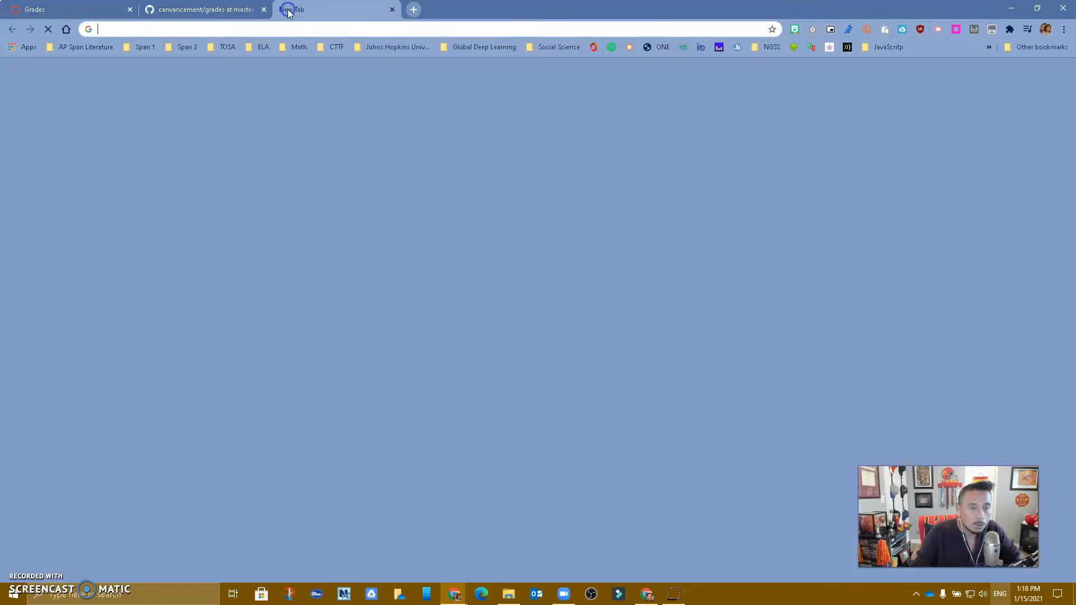
- Search 'chrome web store' from the address bar to reach the Chrome Web Store
text(chrome clear cache)
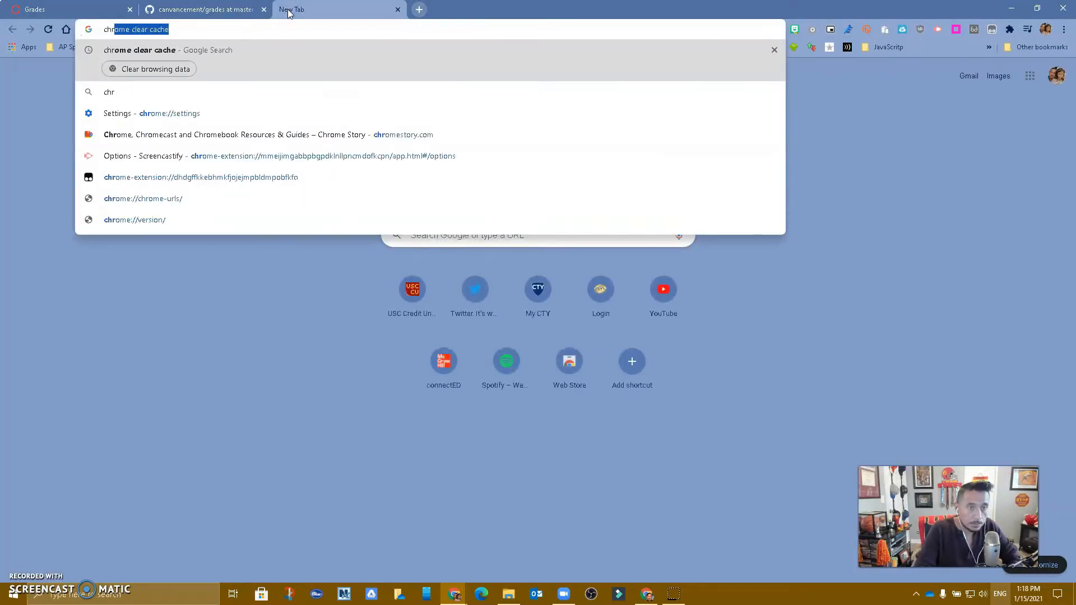
text(chrome web store)
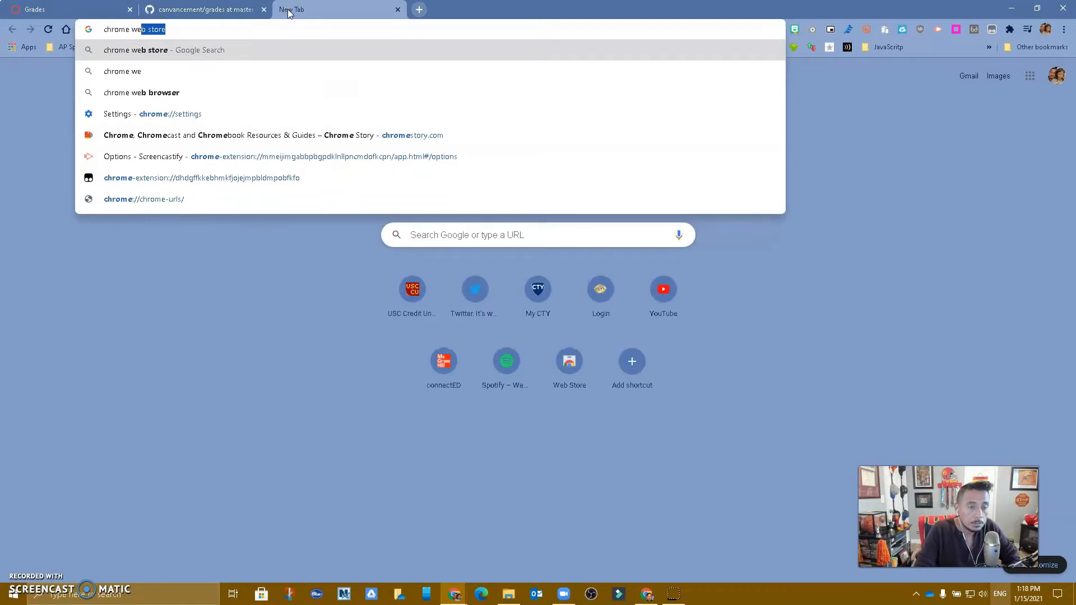
key(Return)
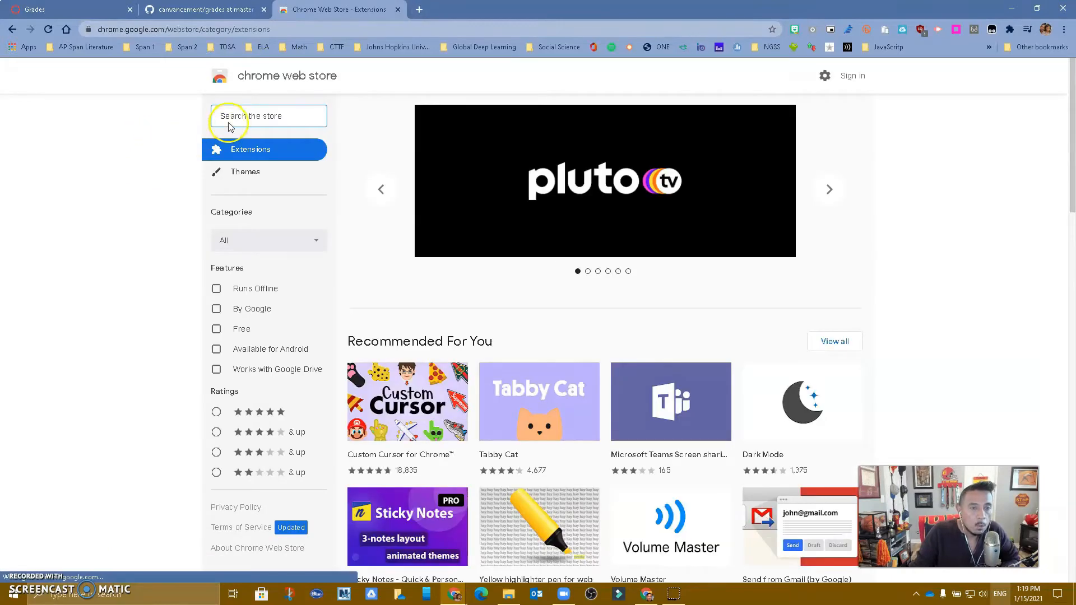
- Search 'tamp' in the Chrome Web Store and open the Tampermonkey listing
text(tam)
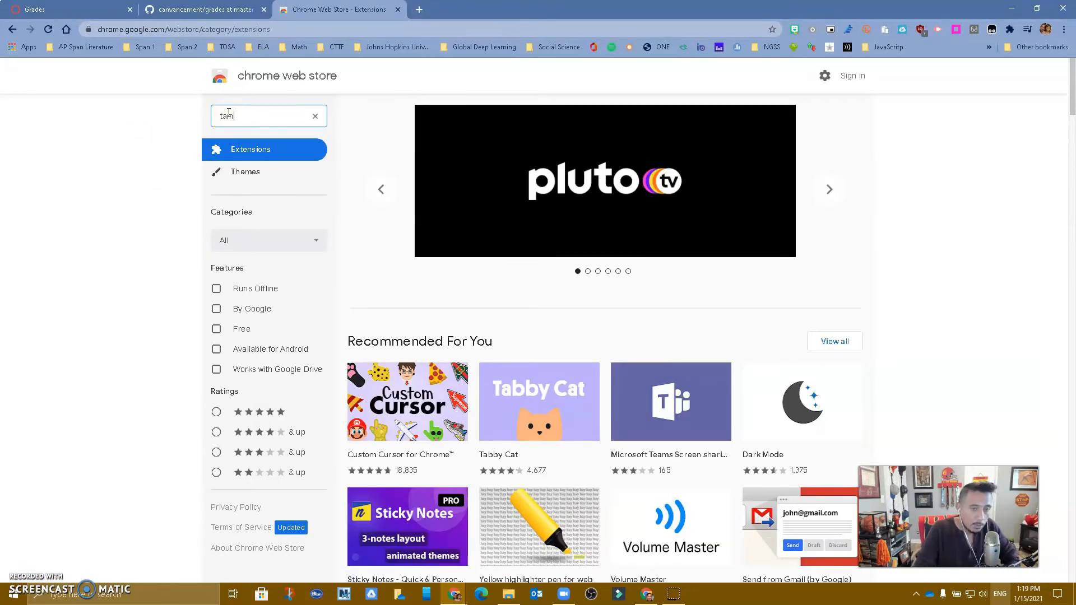
text(permonkey)
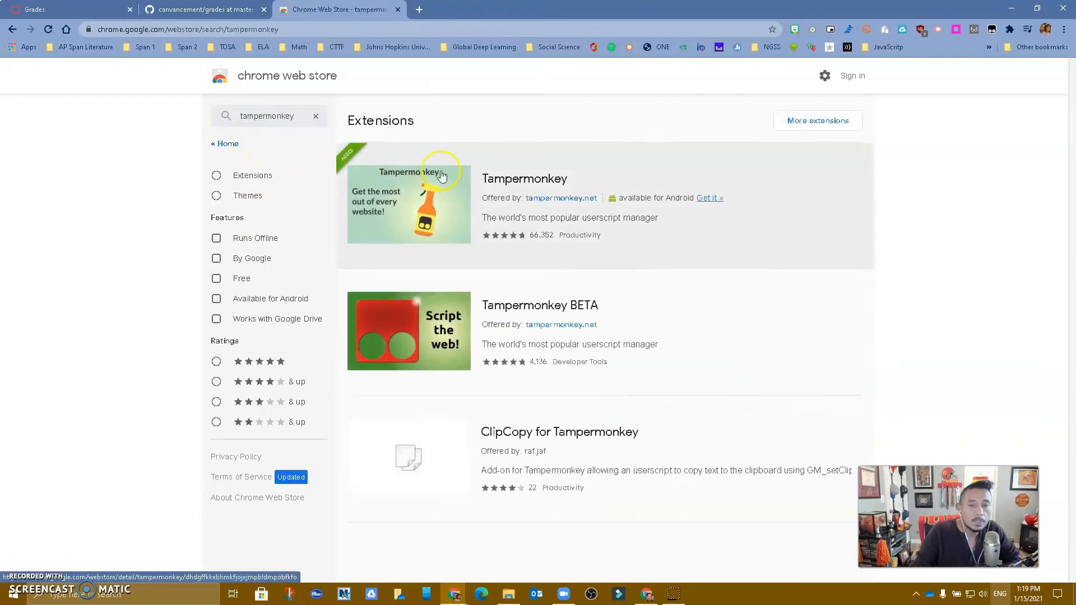
mouse_move(391, 184)
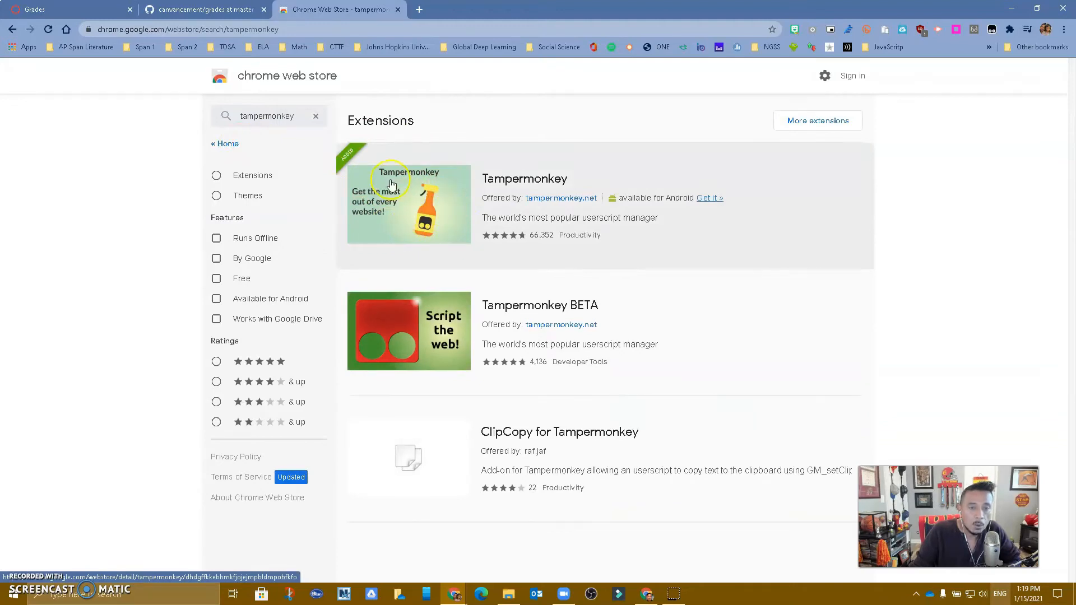
click(525, 179)
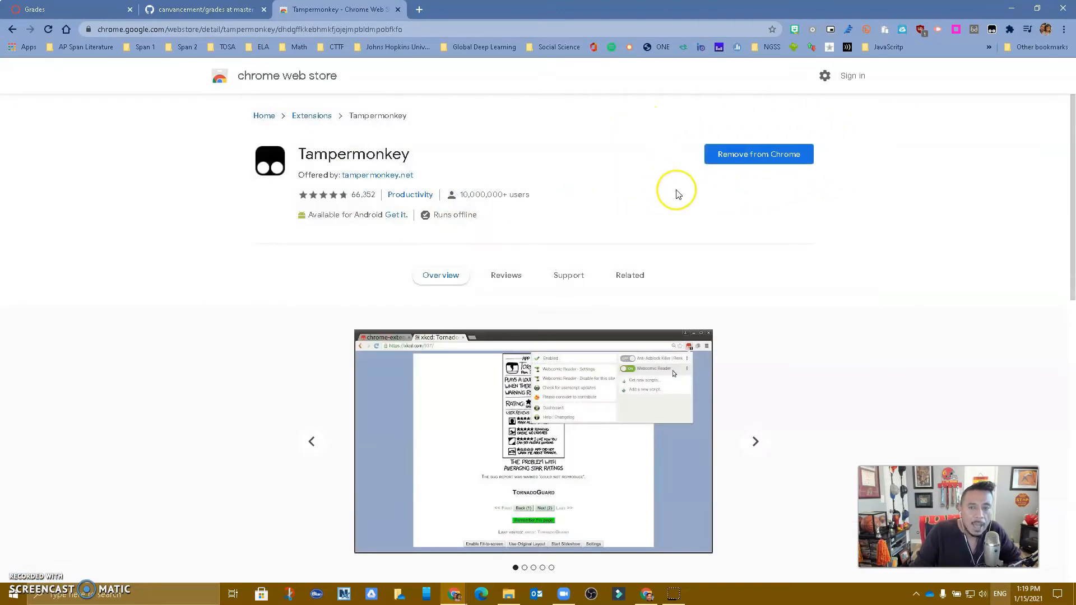
mouse_move(686, 188)
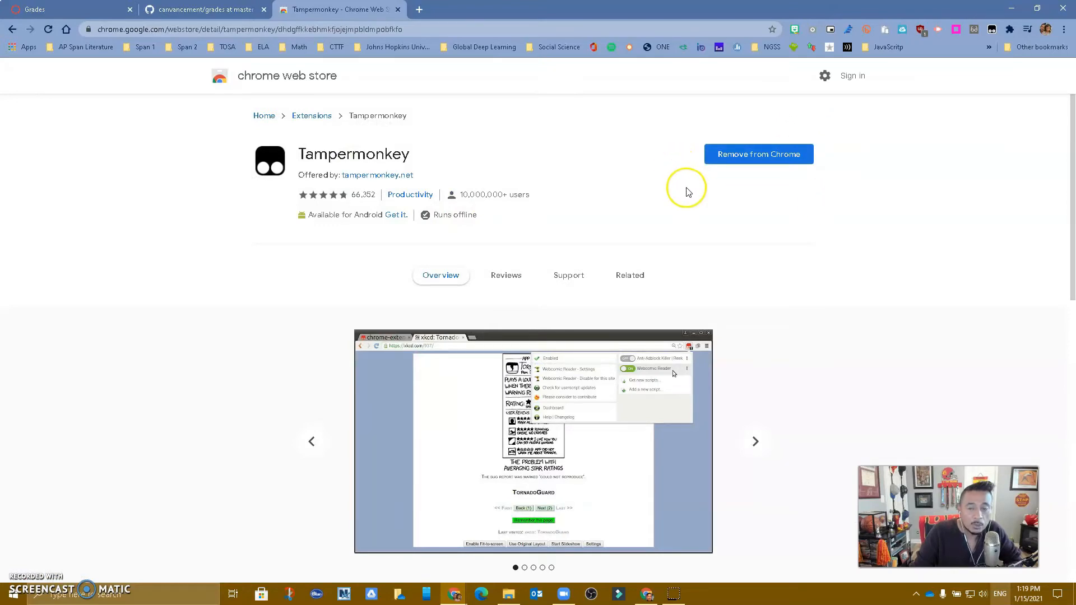
mouse_move(758, 153)
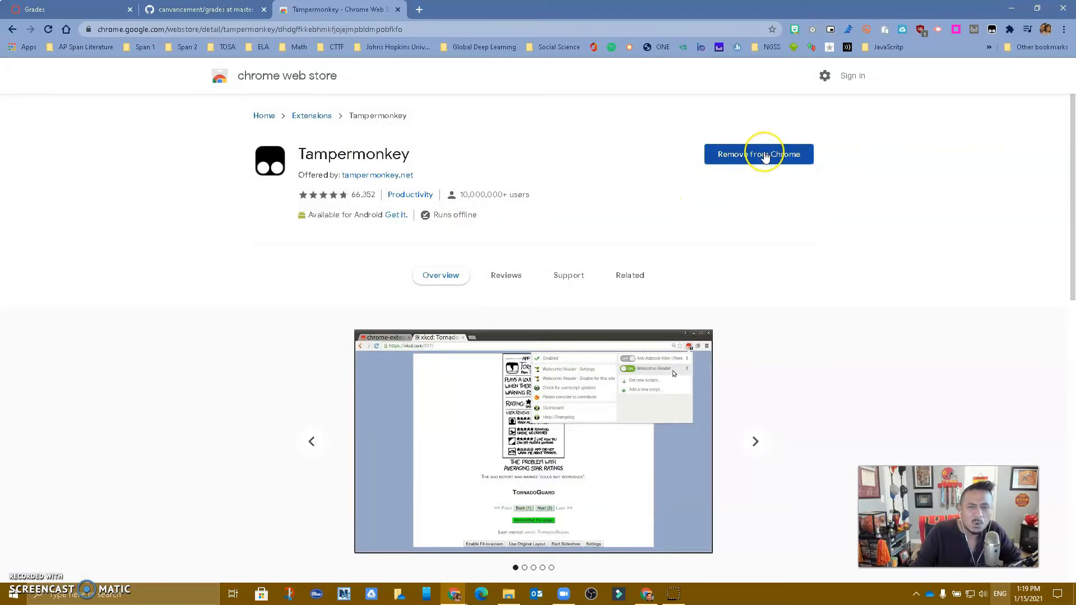
- Confirm Tampermonkey is already installed by checking the browser's extensions list
click(754, 441)
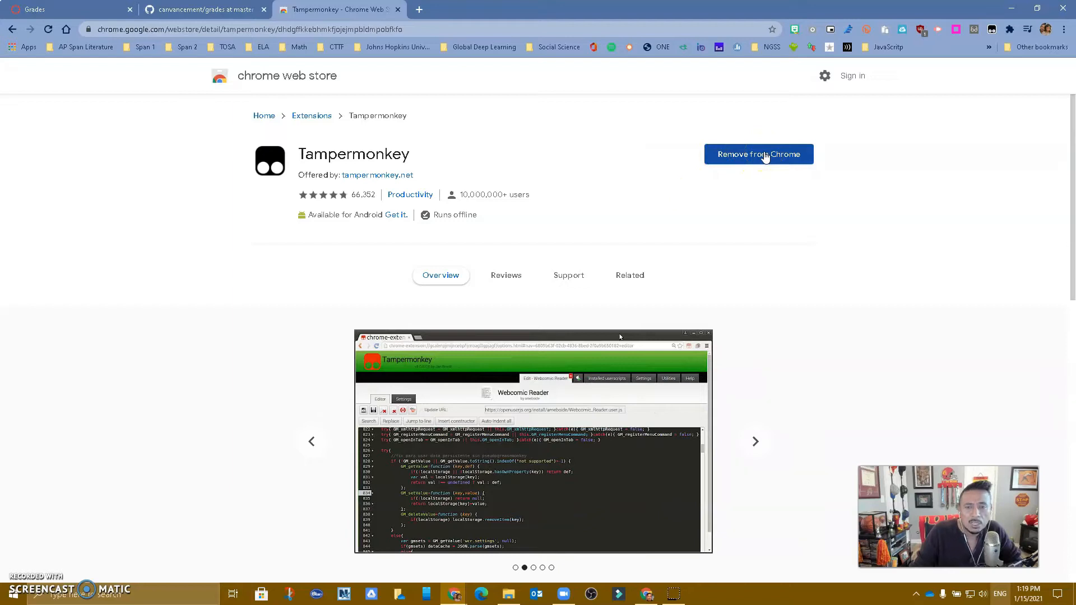
mouse_move(787, 235)
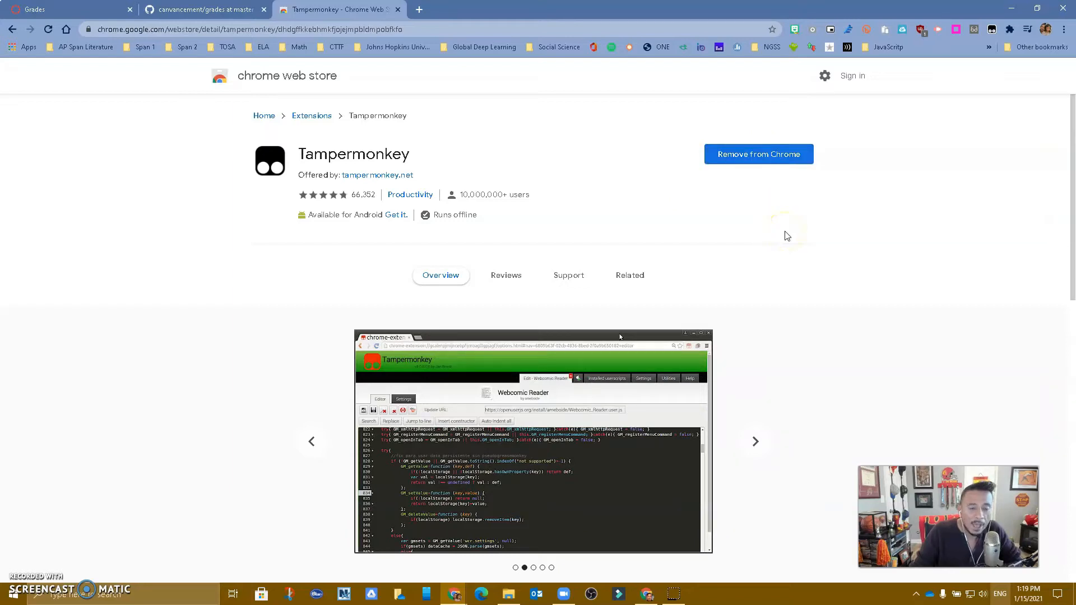
mouse_move(348, 145)
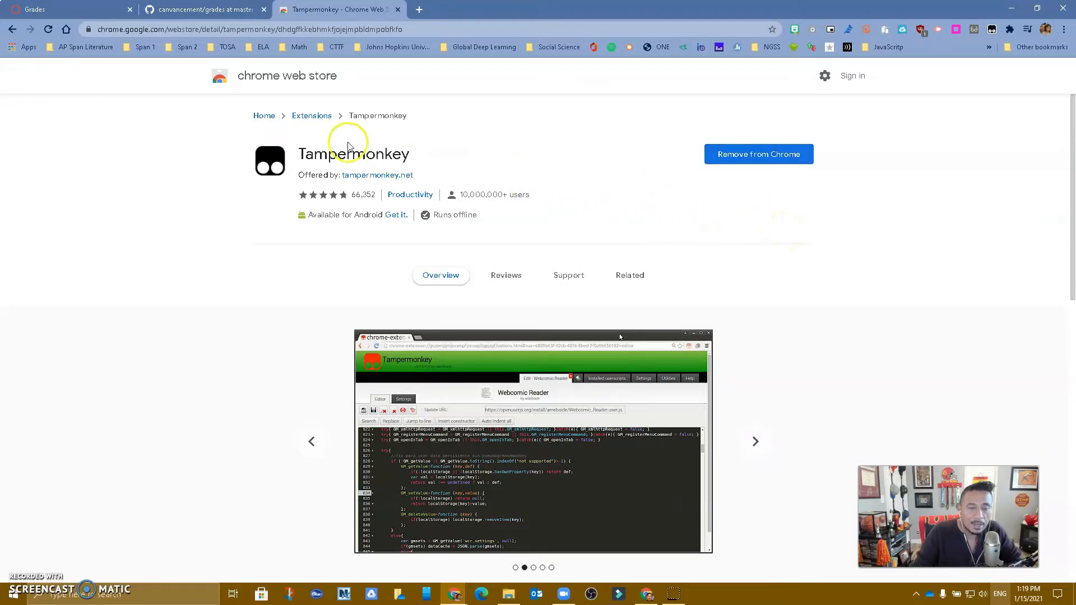
click(754, 442)
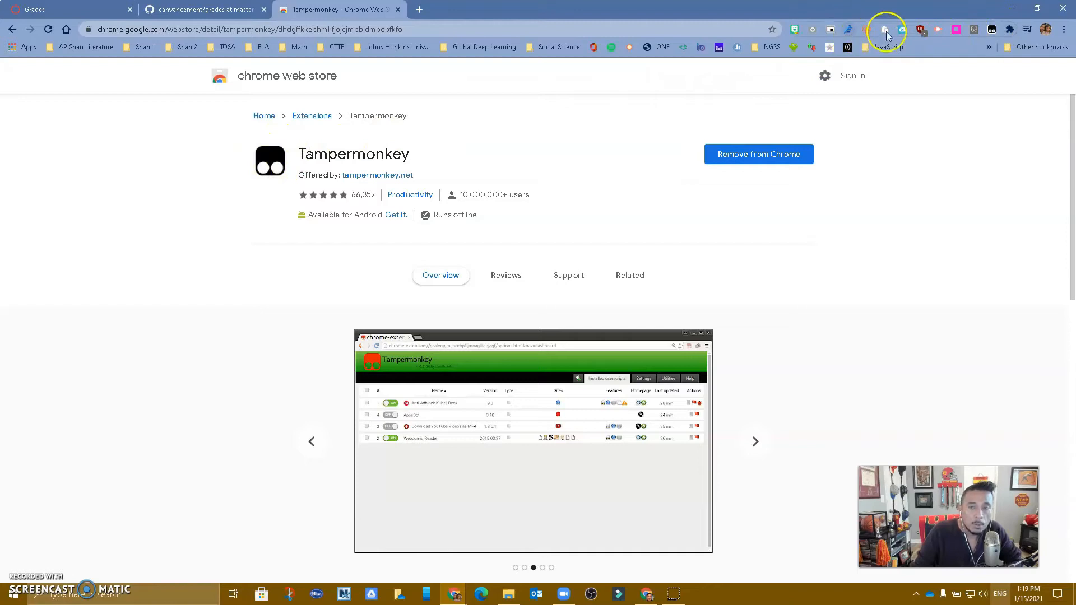
click(754, 442)
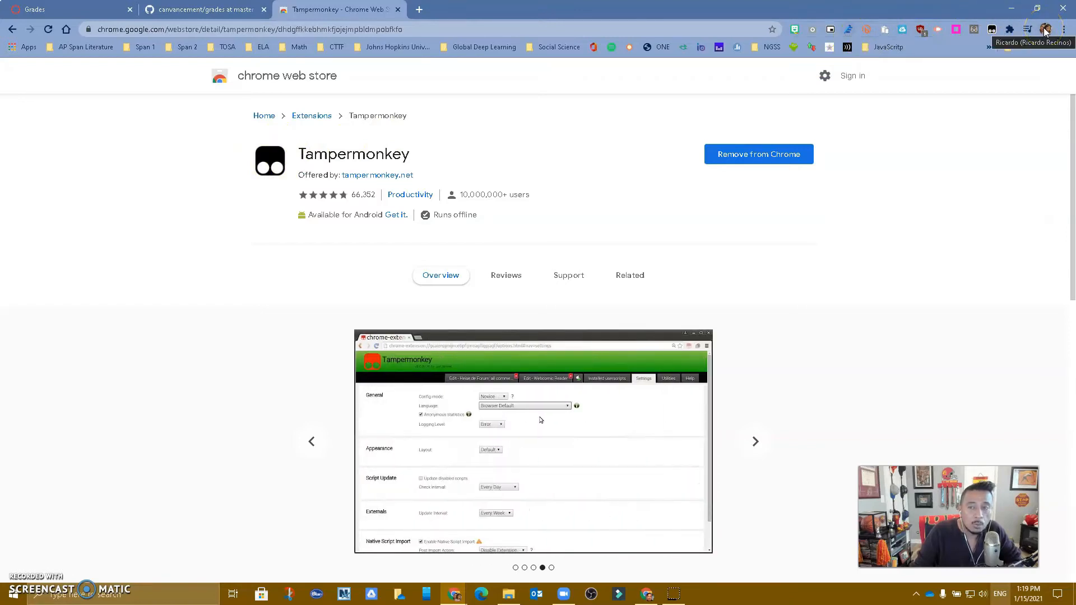
mouse_move(993, 32)
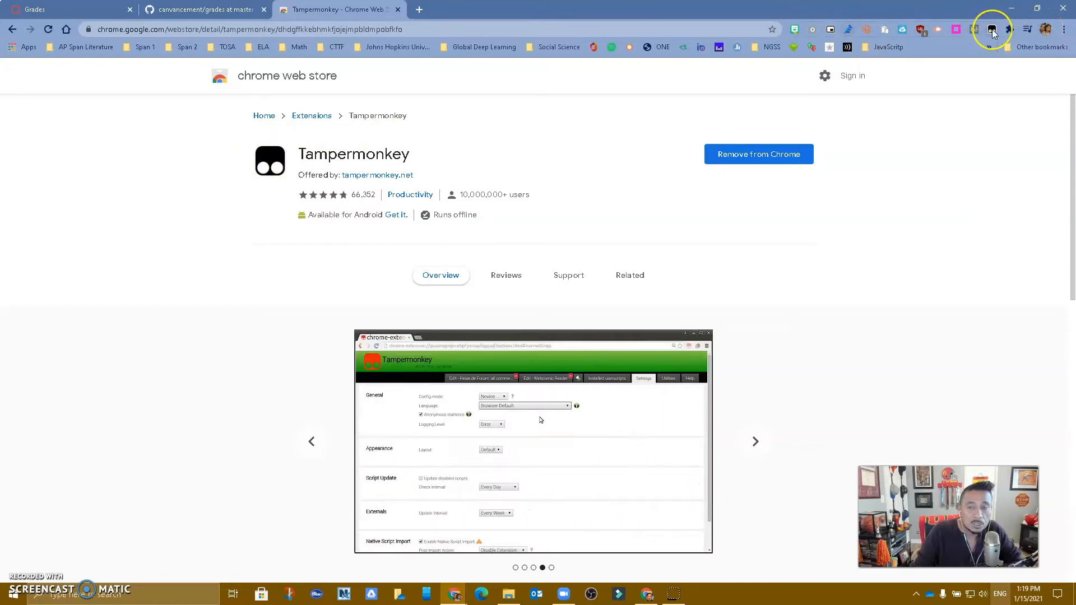
mouse_move(949, 114)
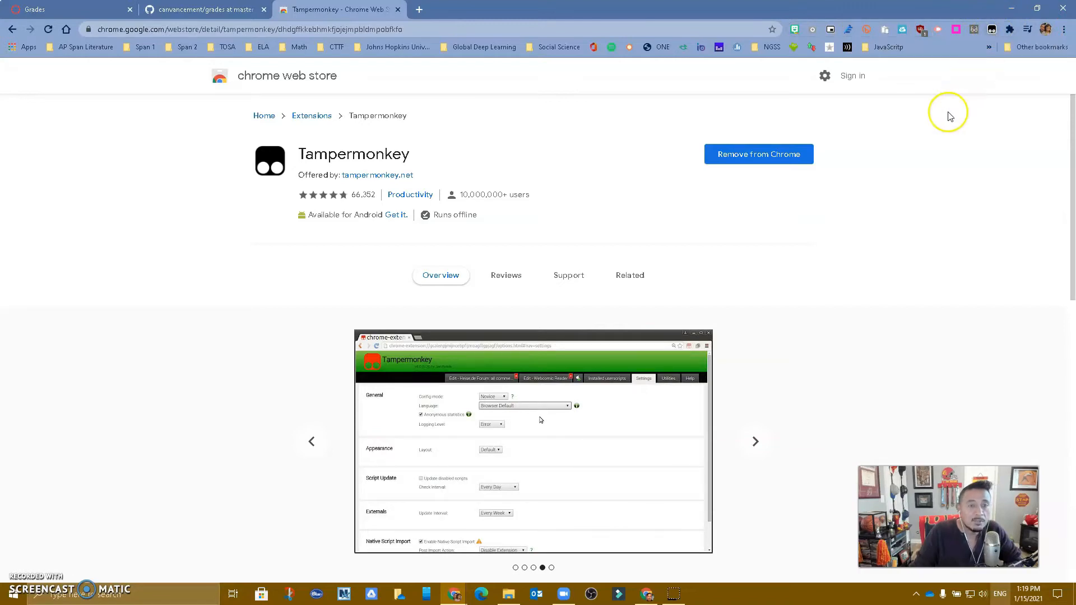
click(754, 441)
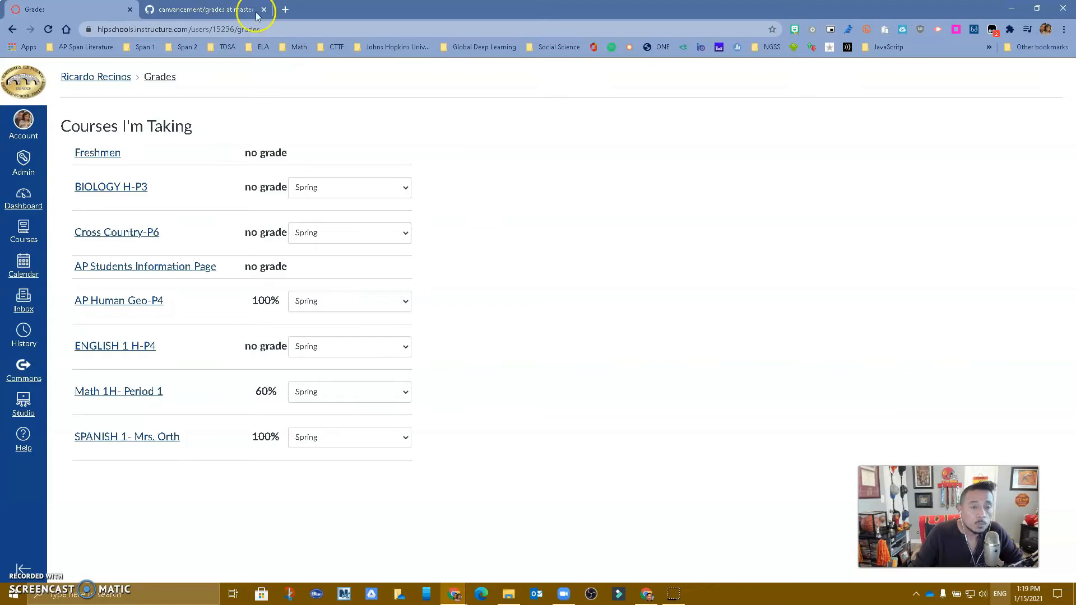
mouse_move(203, 9)
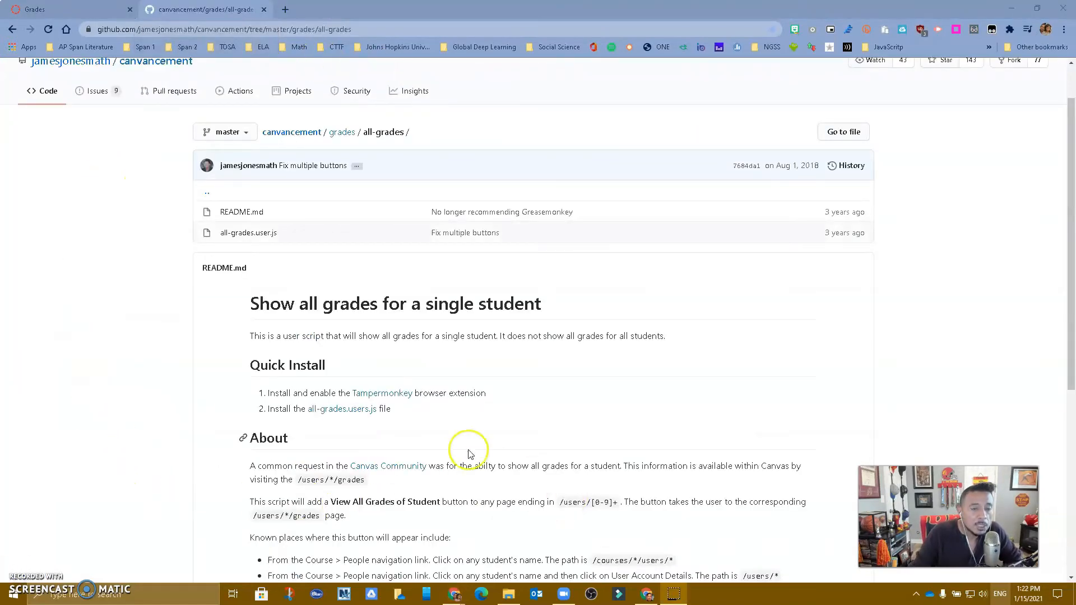
mouse_move(345, 392)
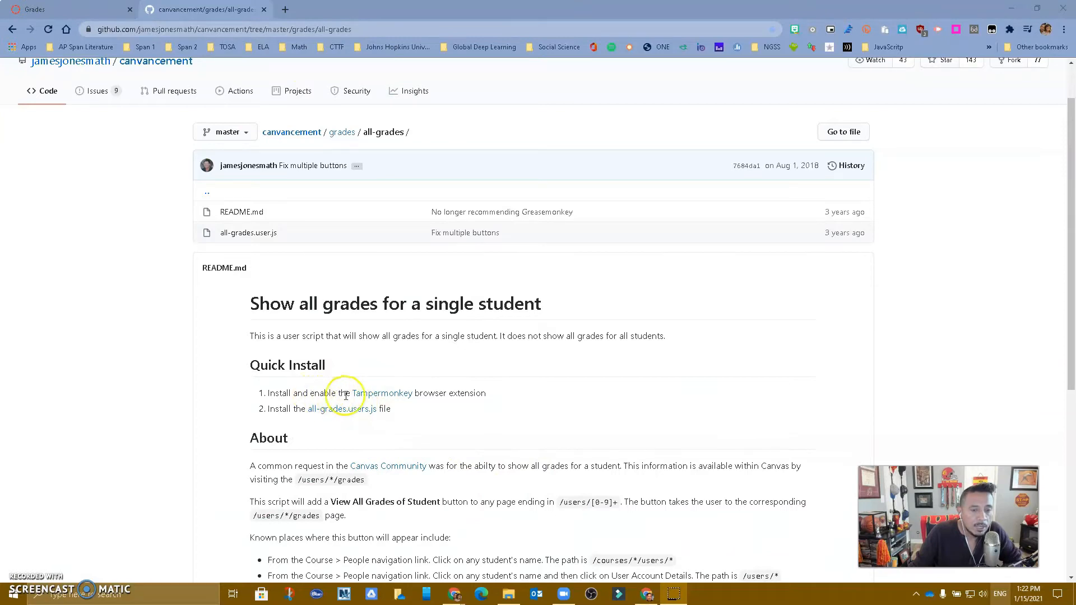
mouse_move(341, 408)
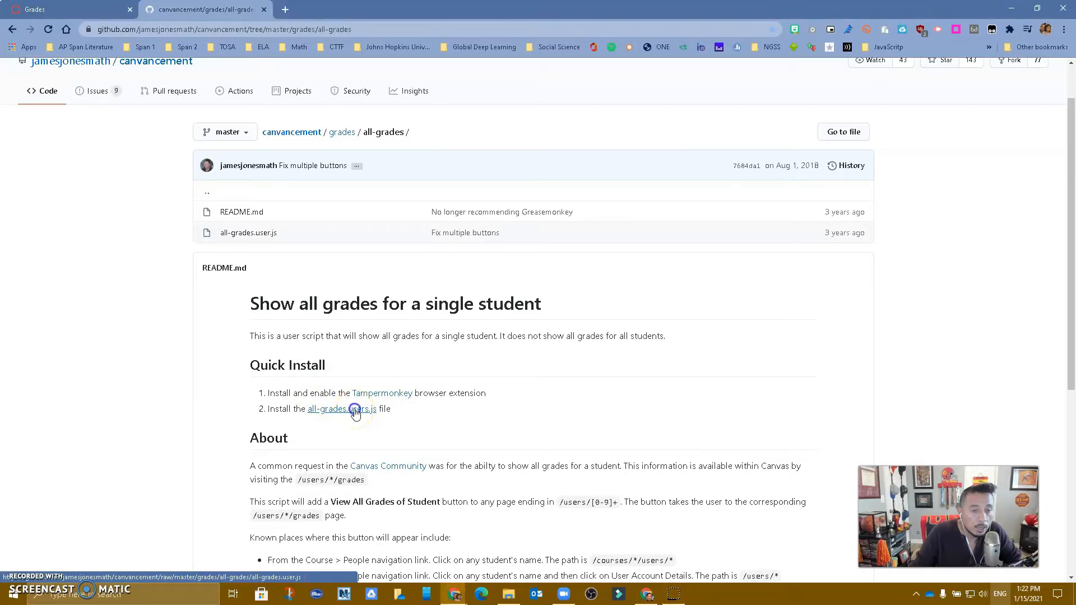
click(338, 408)
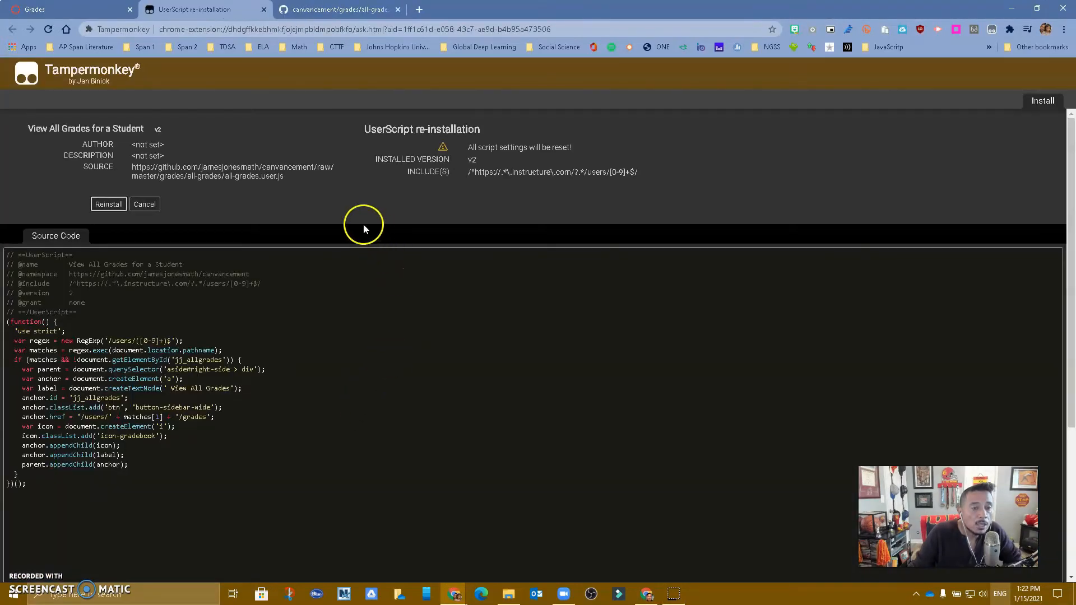
mouse_move(185, 204)
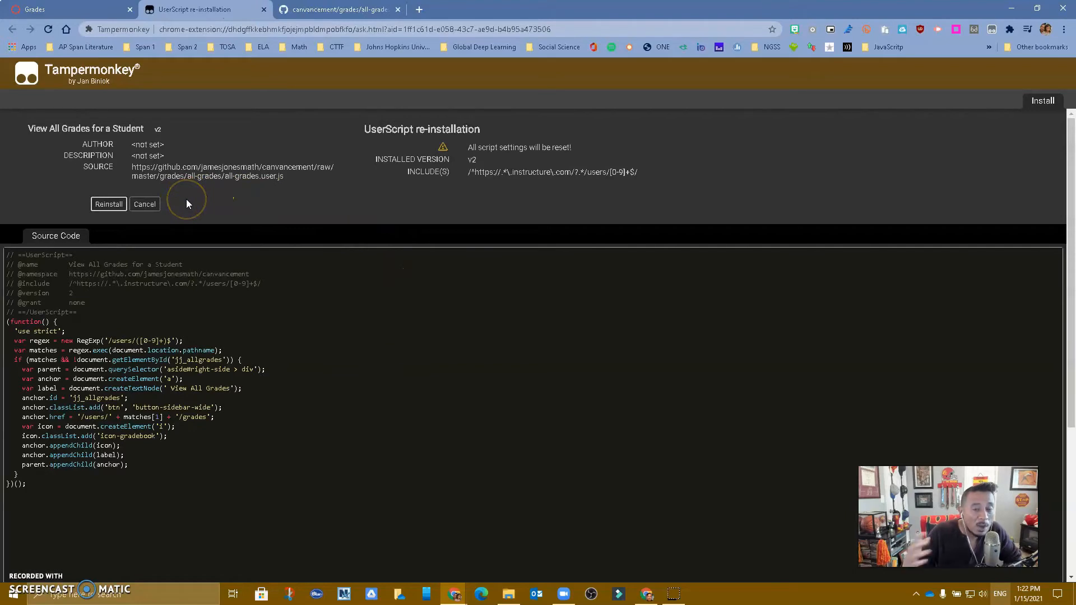
mouse_move(1041, 115)
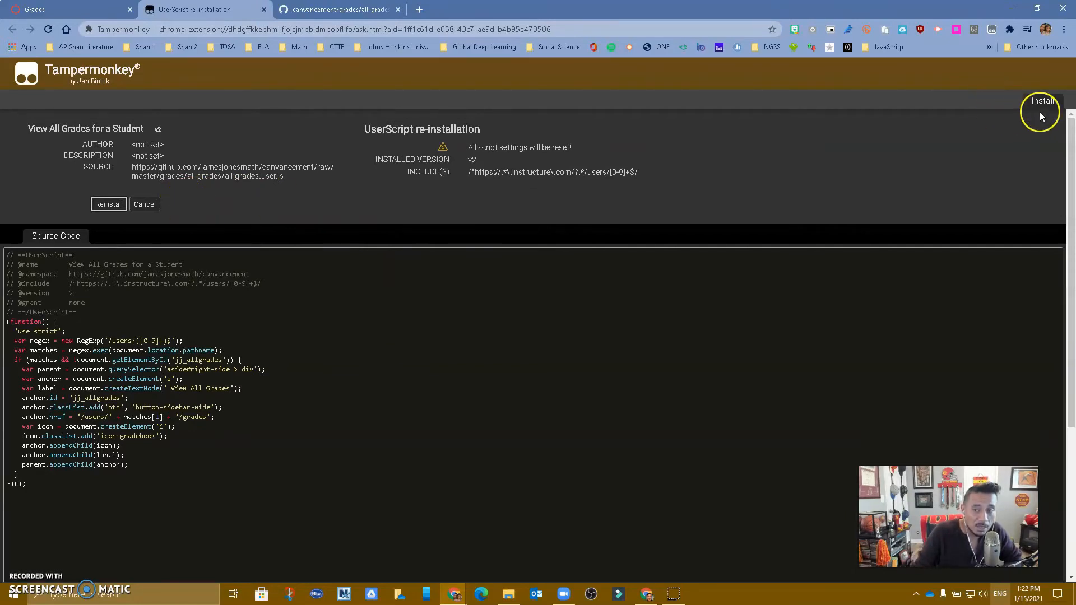
mouse_move(107, 210)
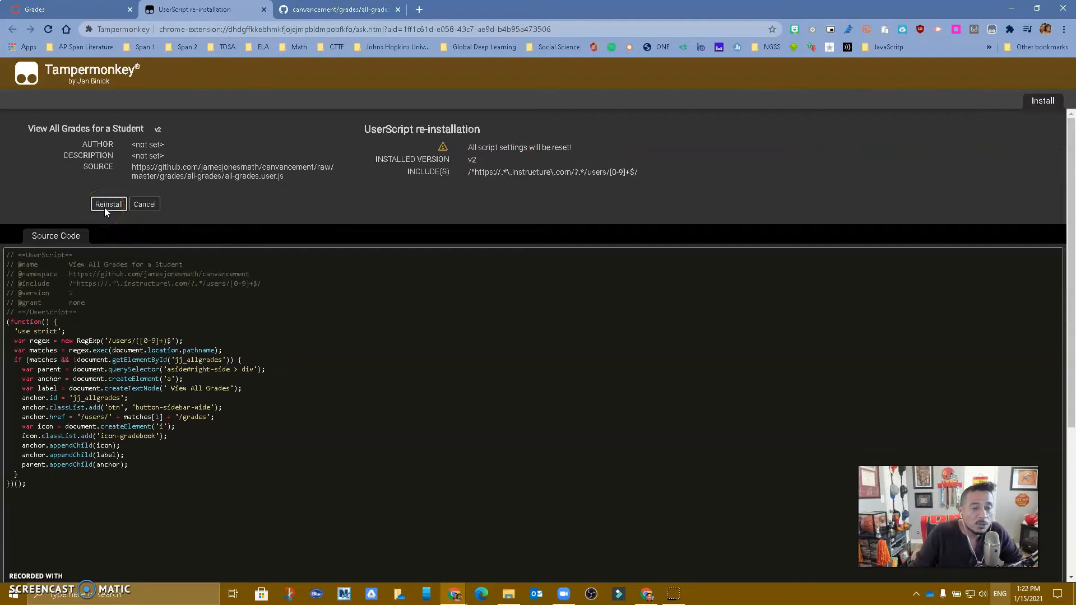
mouse_move(165, 159)
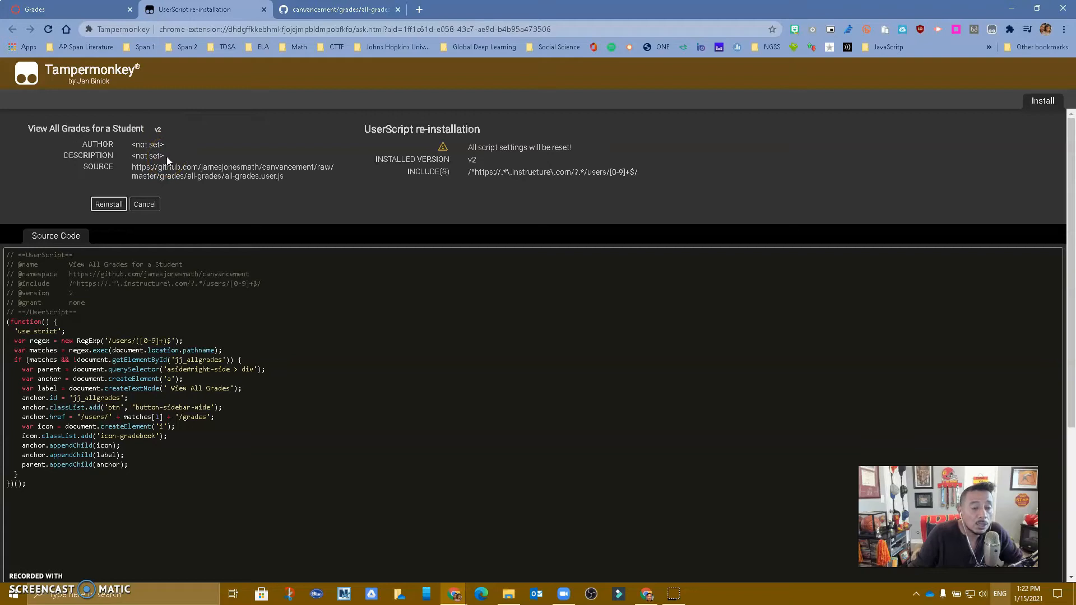
mouse_move(148, 117)
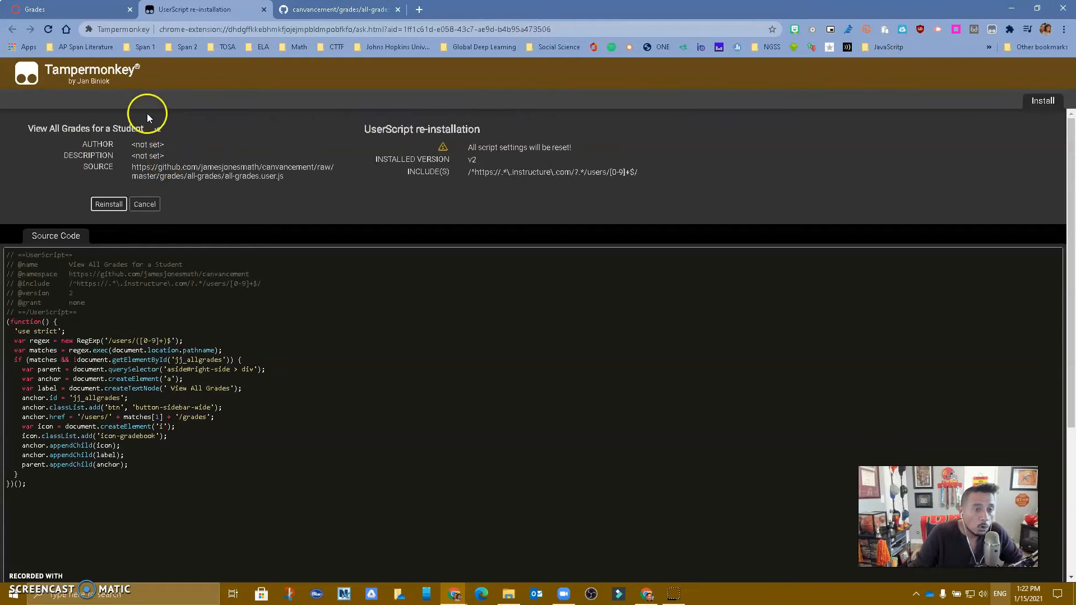
mouse_move(267, 17)
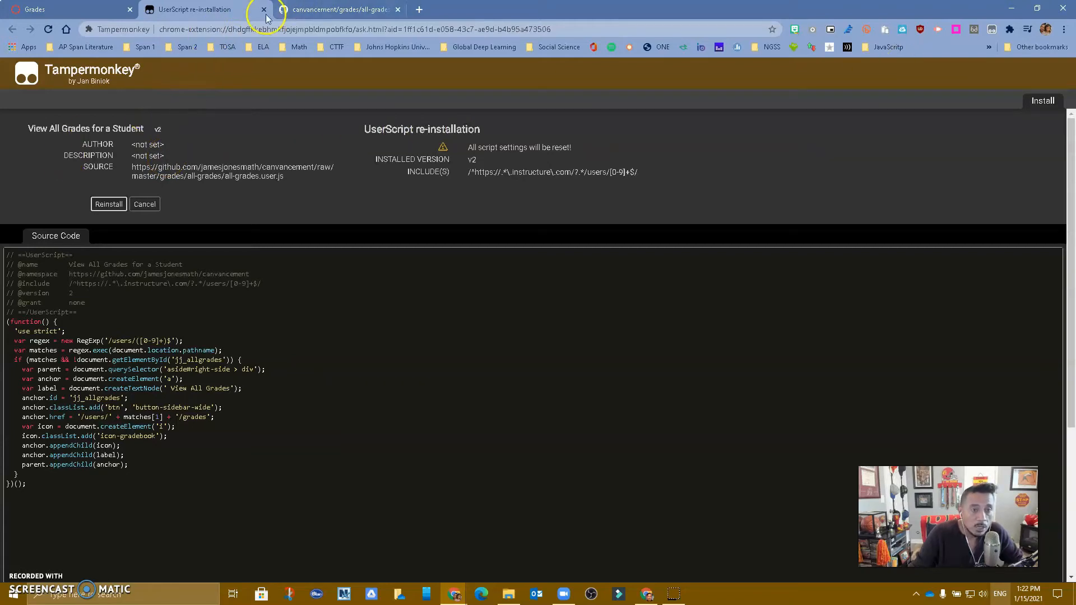
mouse_move(267, 13)
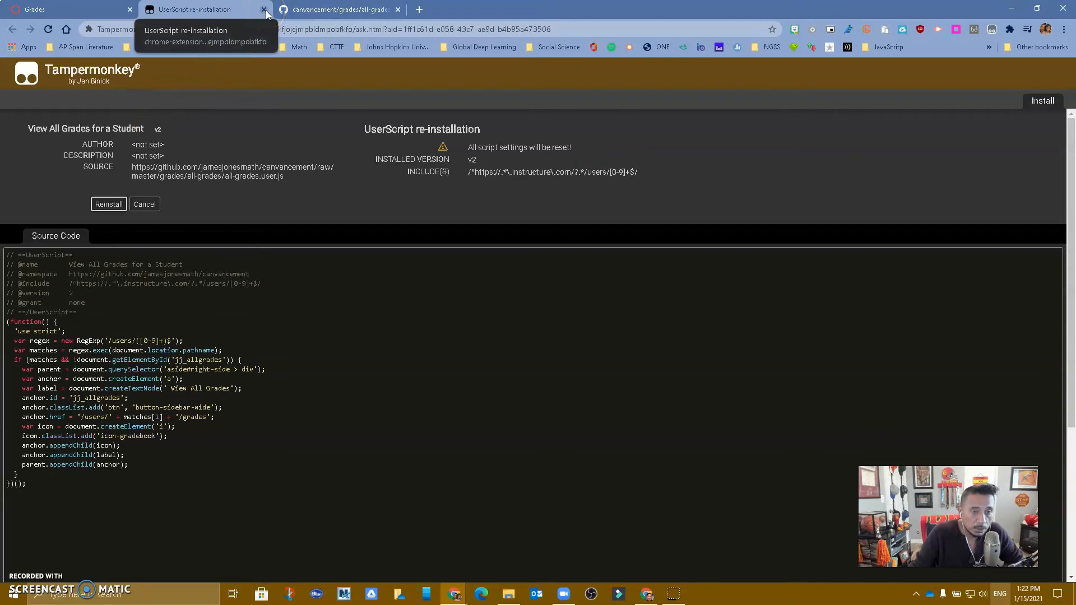
click(264, 9)
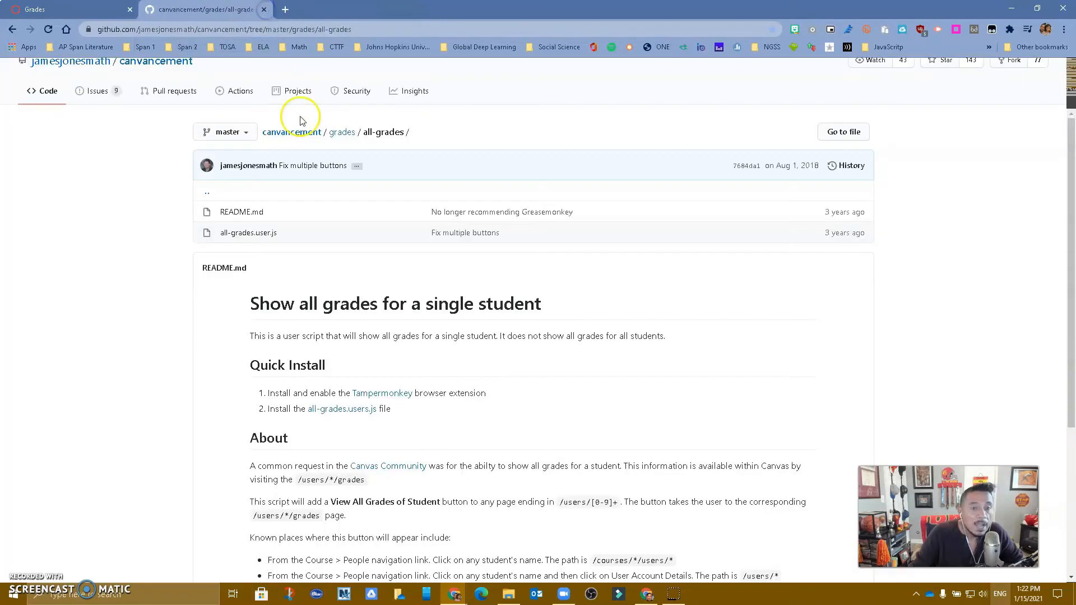
mouse_move(281, 14)
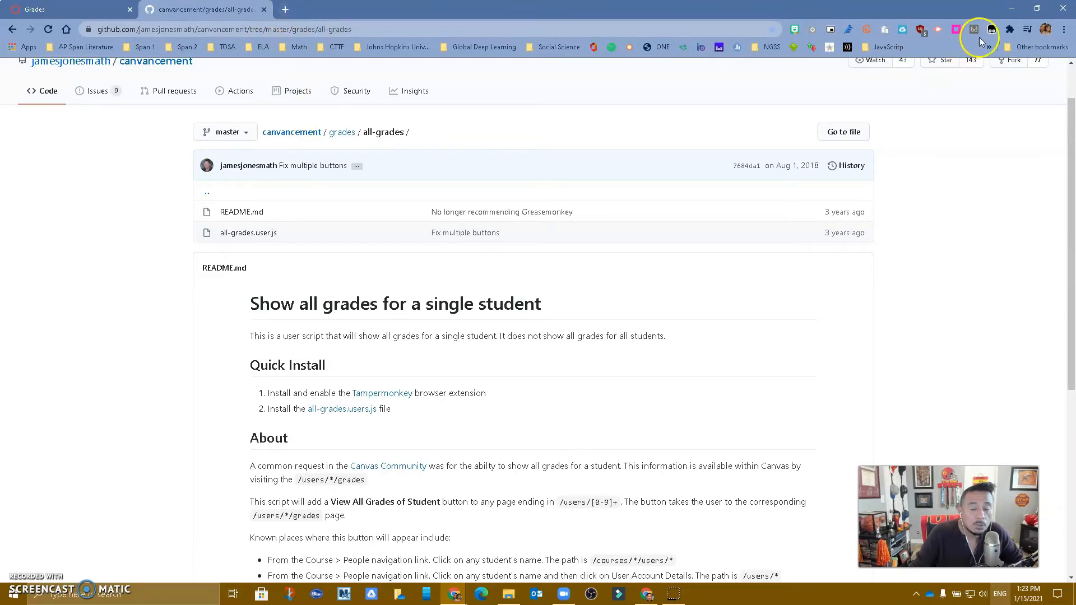
- Open the Tampermonkey dashboard listing View All Grades for a Student v2 and Message Observers
click(992, 29)
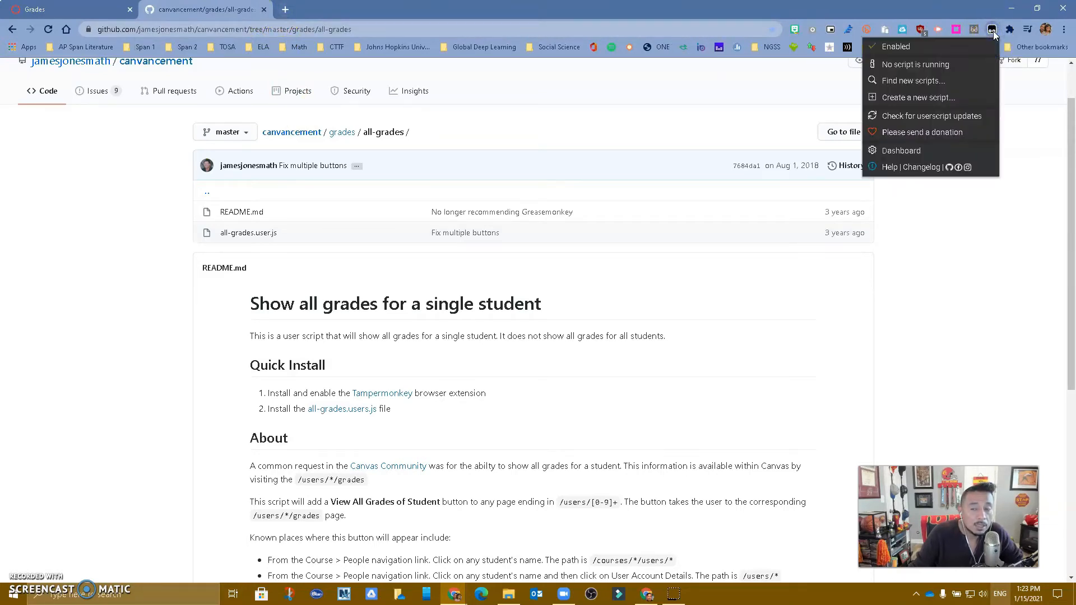
mouse_move(941, 132)
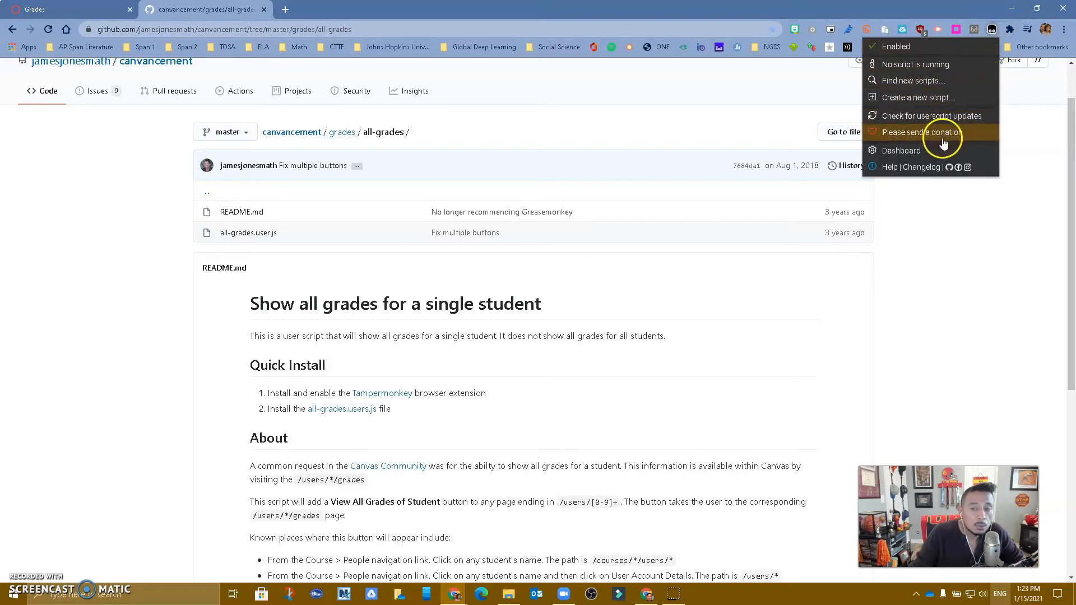
click(901, 150)
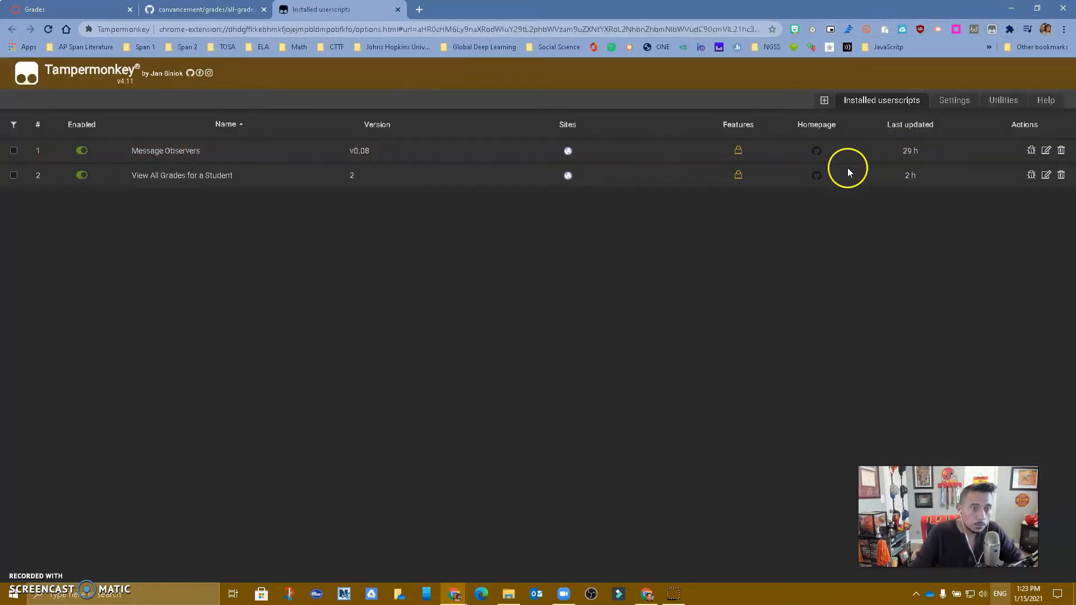
mouse_move(130, 185)
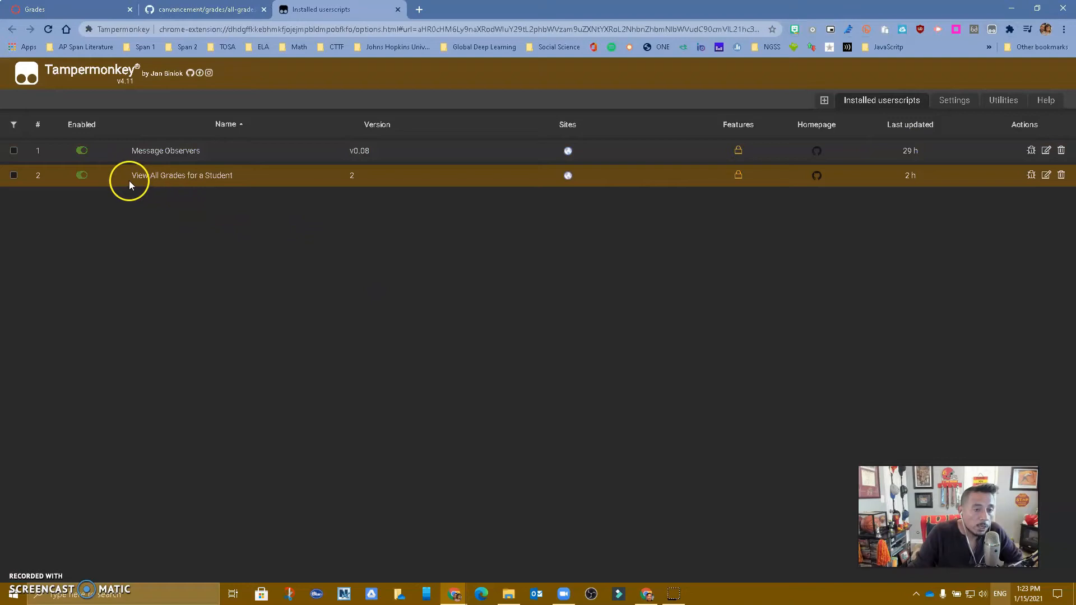
mouse_move(200, 183)
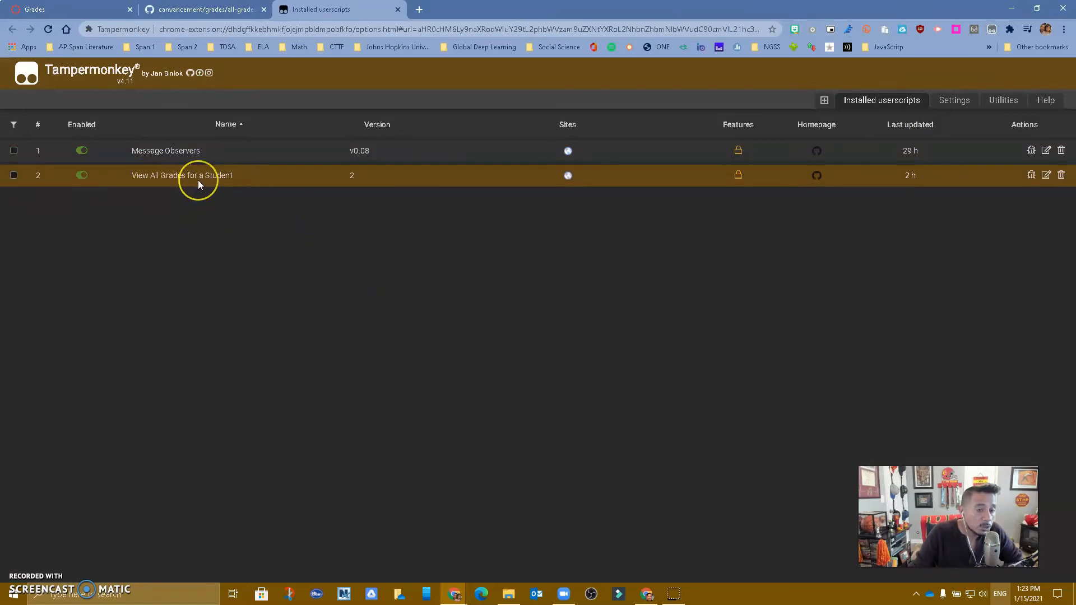
mouse_move(132, 158)
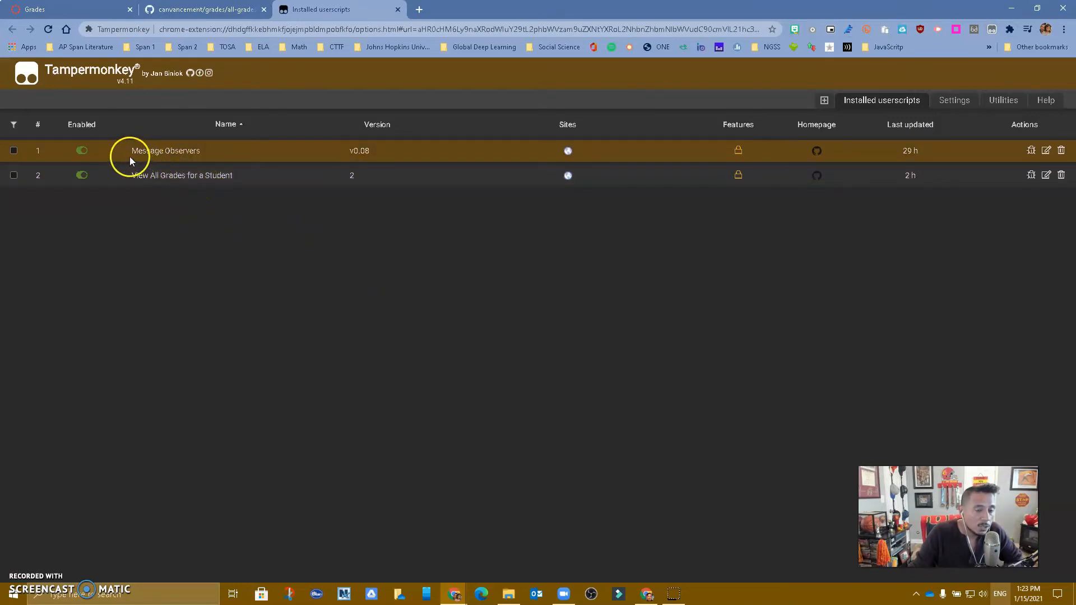
mouse_move(188, 164)
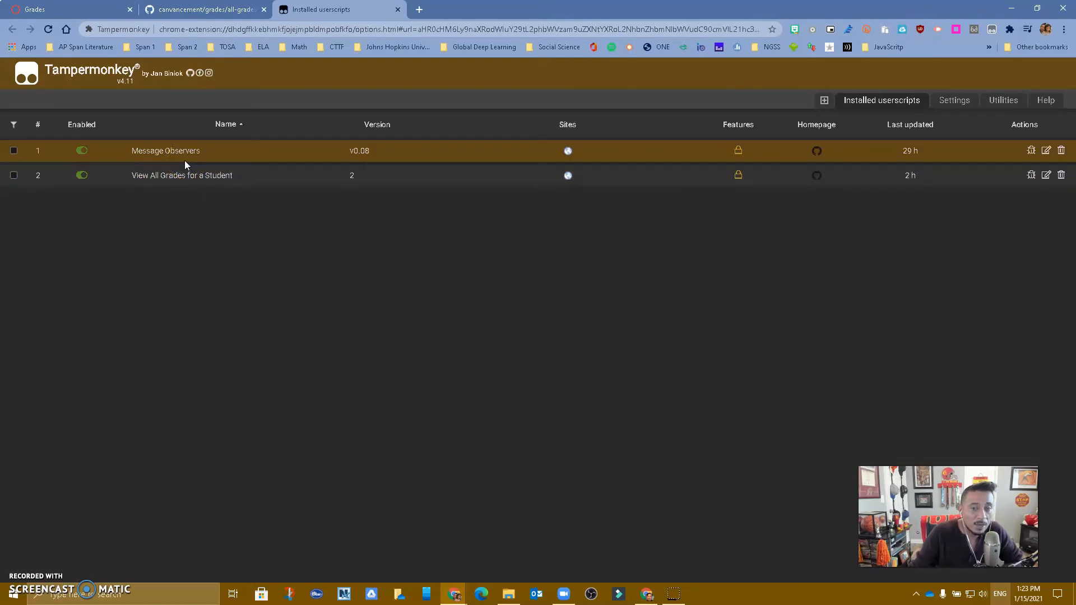
mouse_move(160, 179)
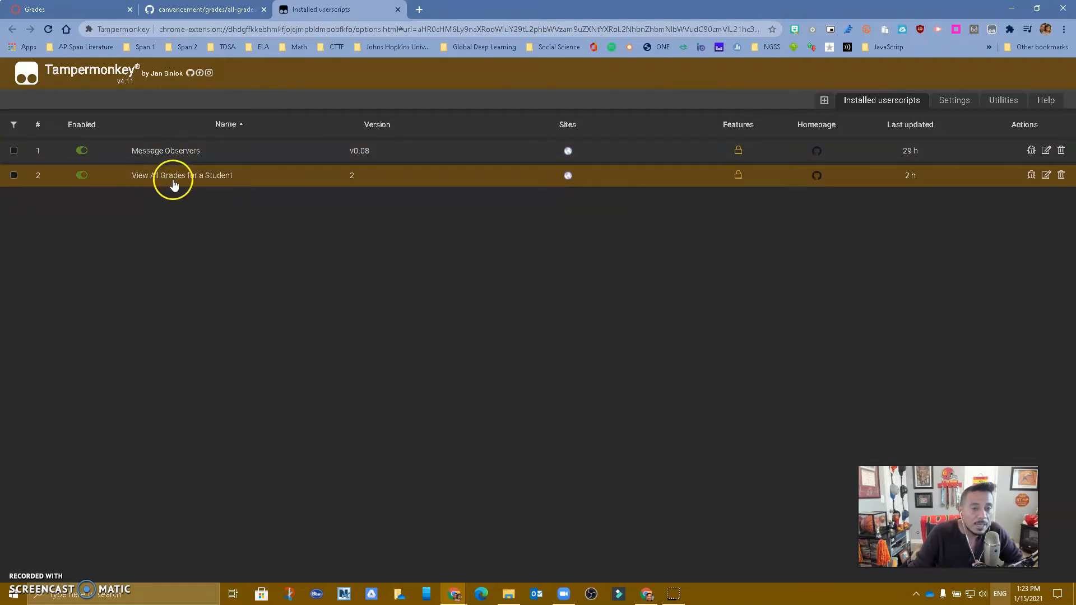
mouse_move(567, 175)
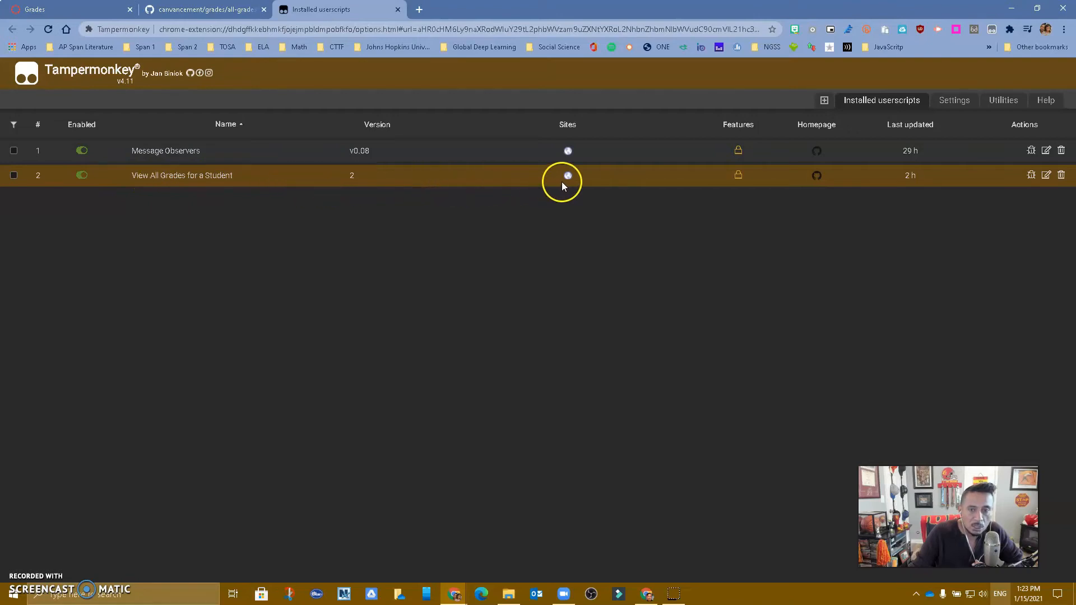
mouse_move(998, 179)
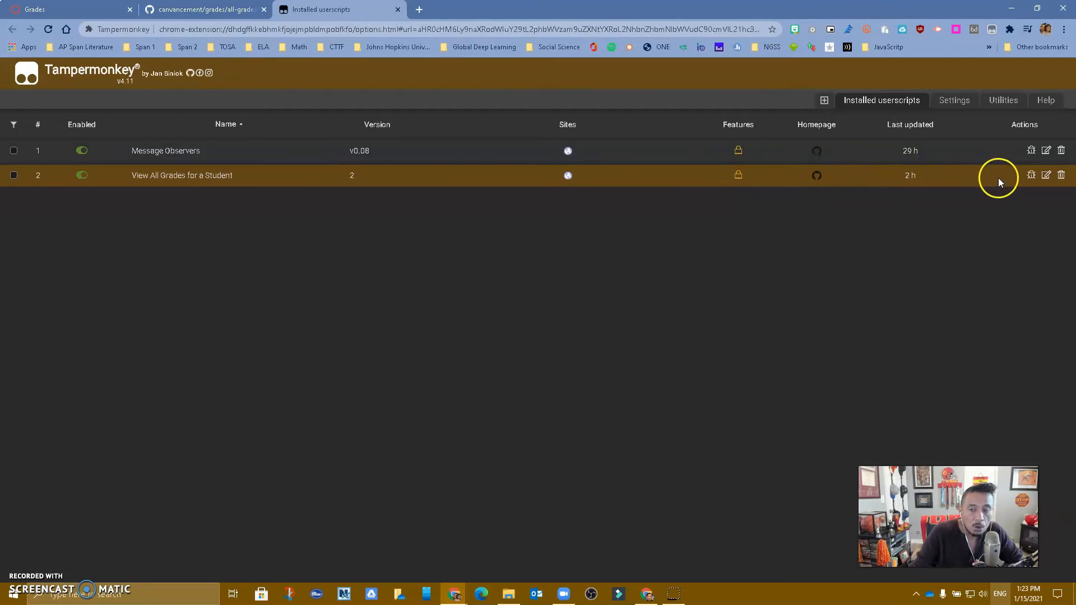
mouse_move(1046, 175)
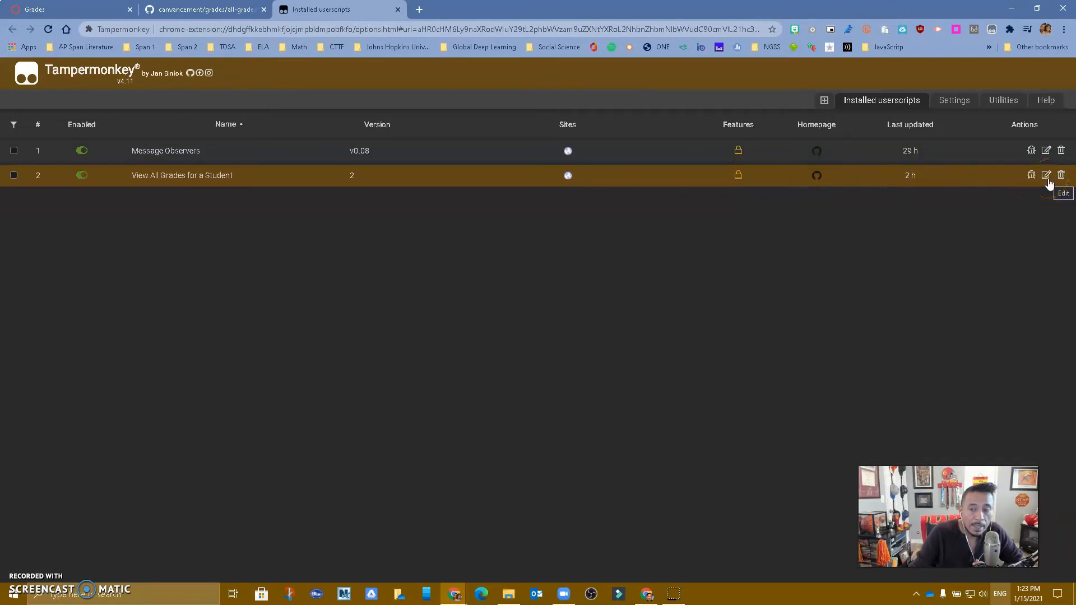
- Open the View All Grades script's settings and scroll to its Includes/Excludes rules
click(1047, 175)
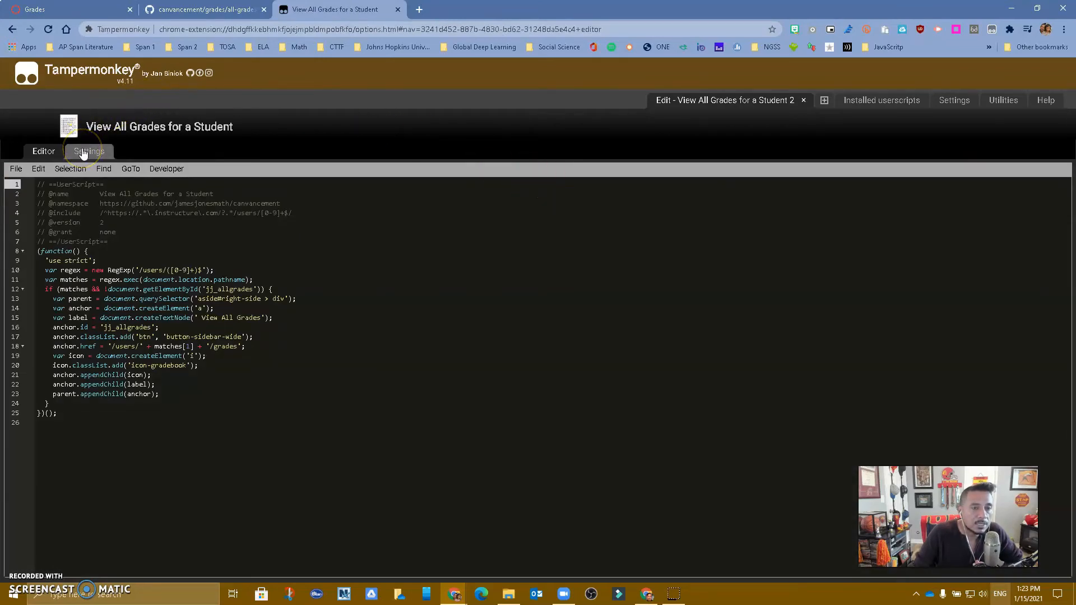
click(89, 151)
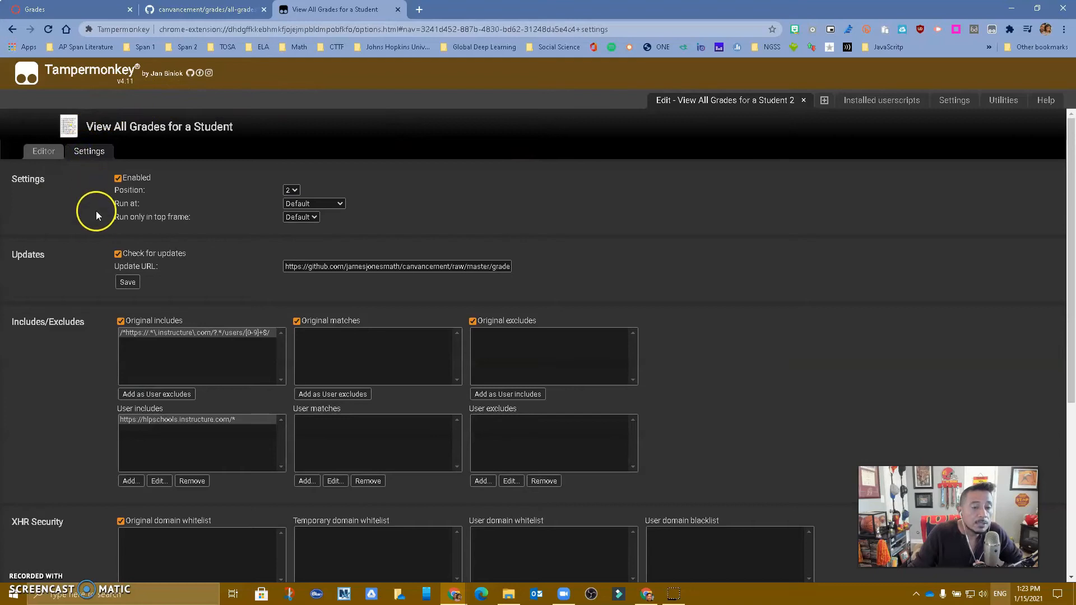
scroll(down, 3)
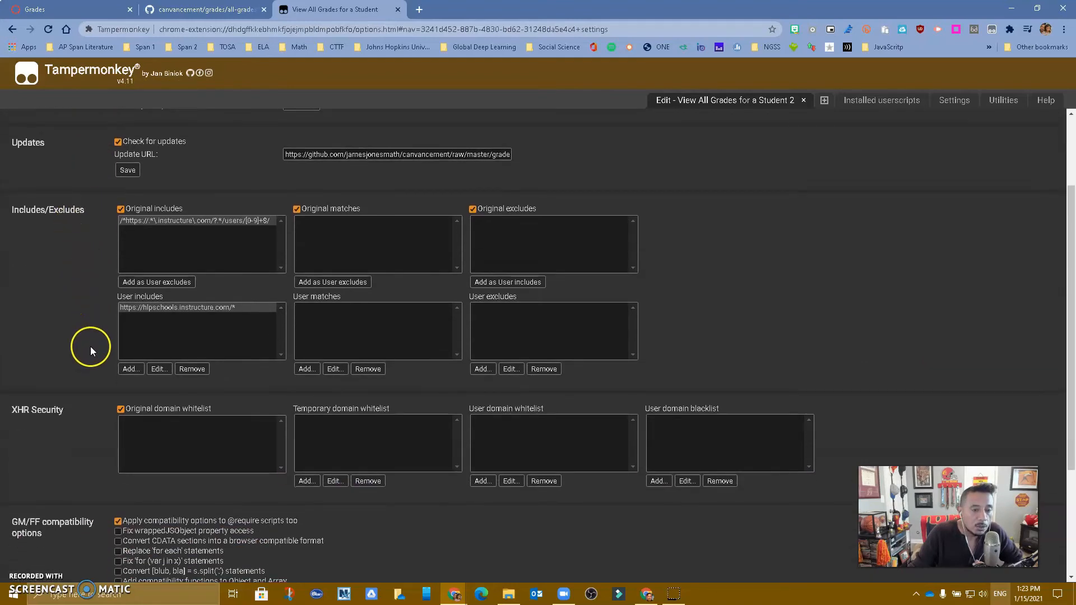
mouse_move(37, 221)
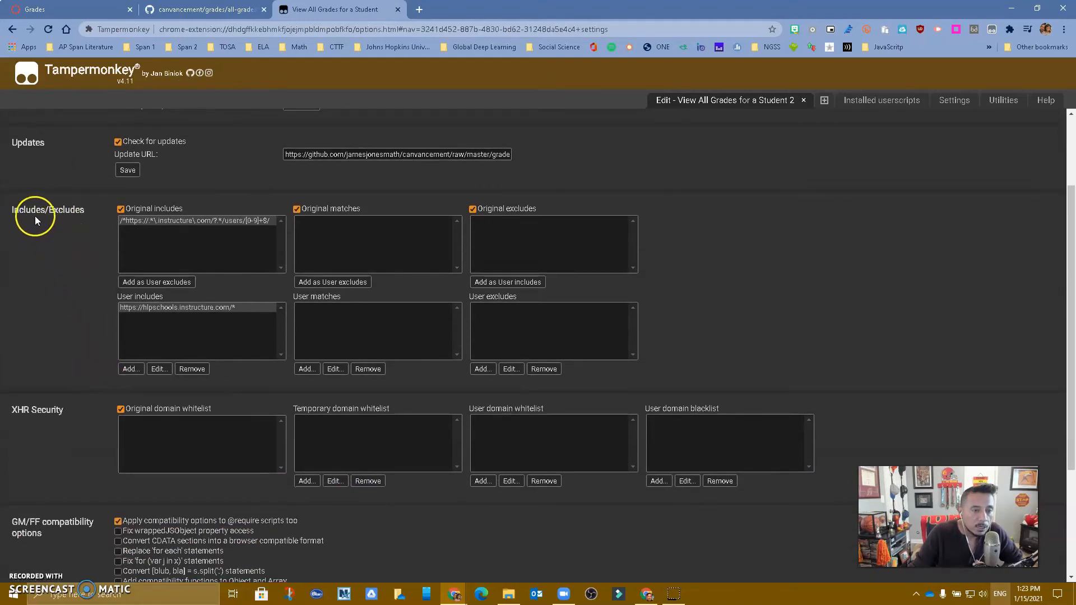
mouse_move(162, 307)
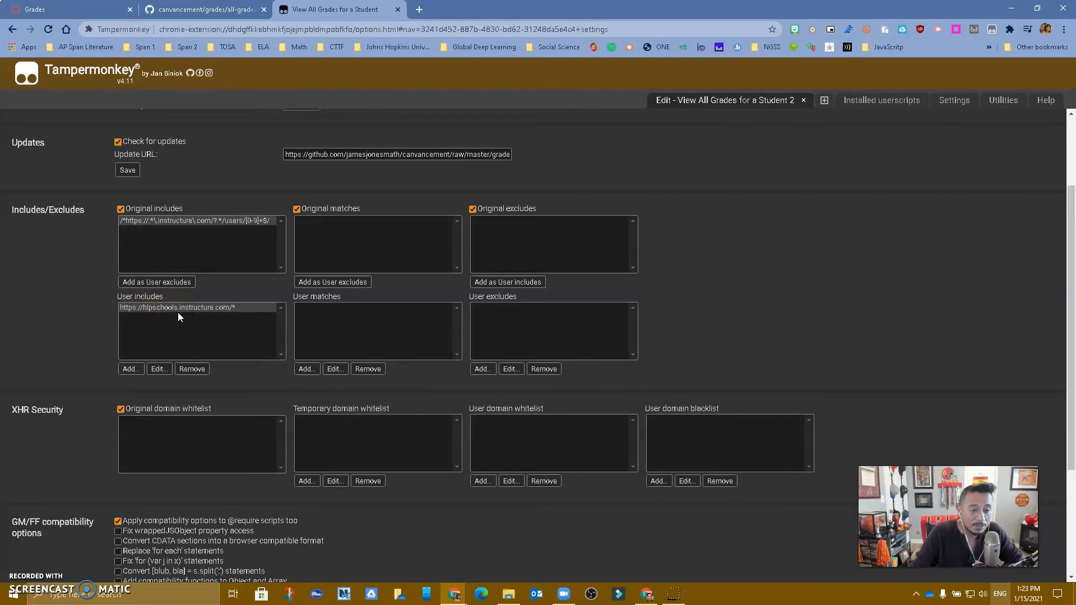
- Copy the school's Canvas address from the grades tab for a new include rule
click(130, 369)
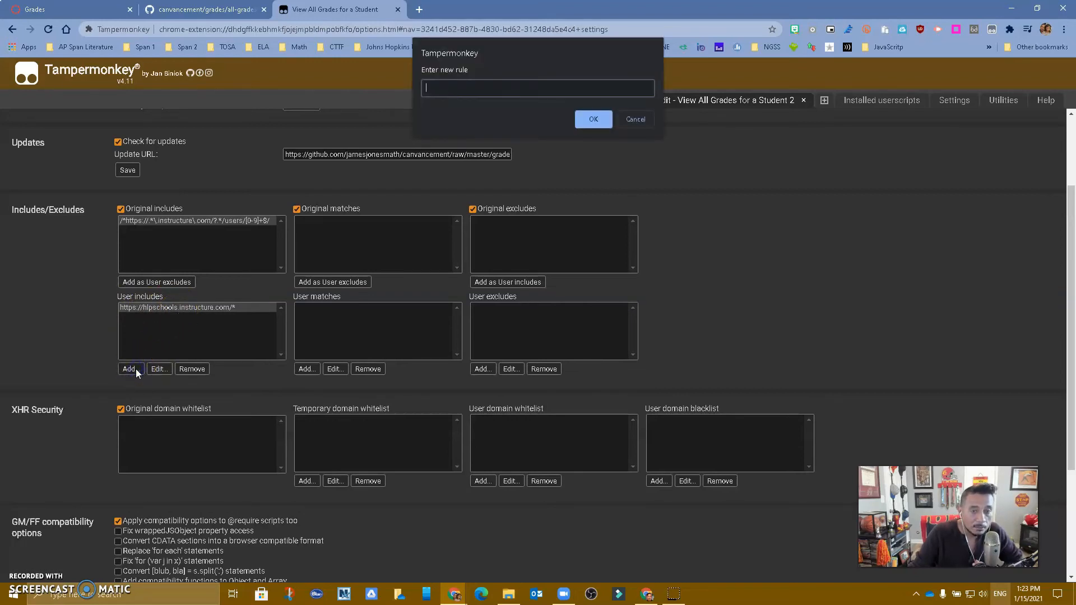
click(55, 9)
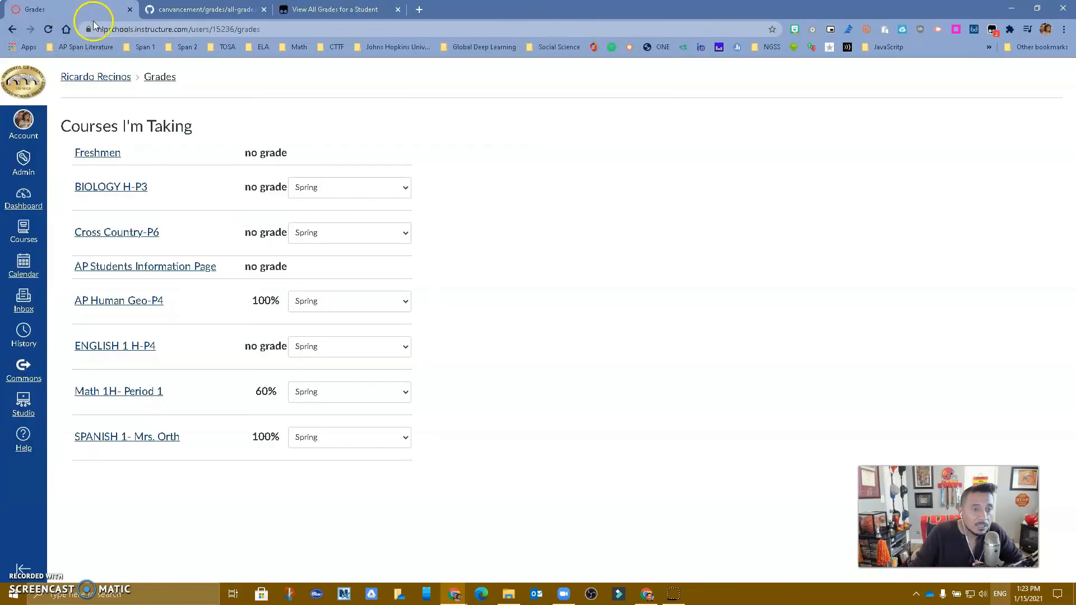
click(178, 30)
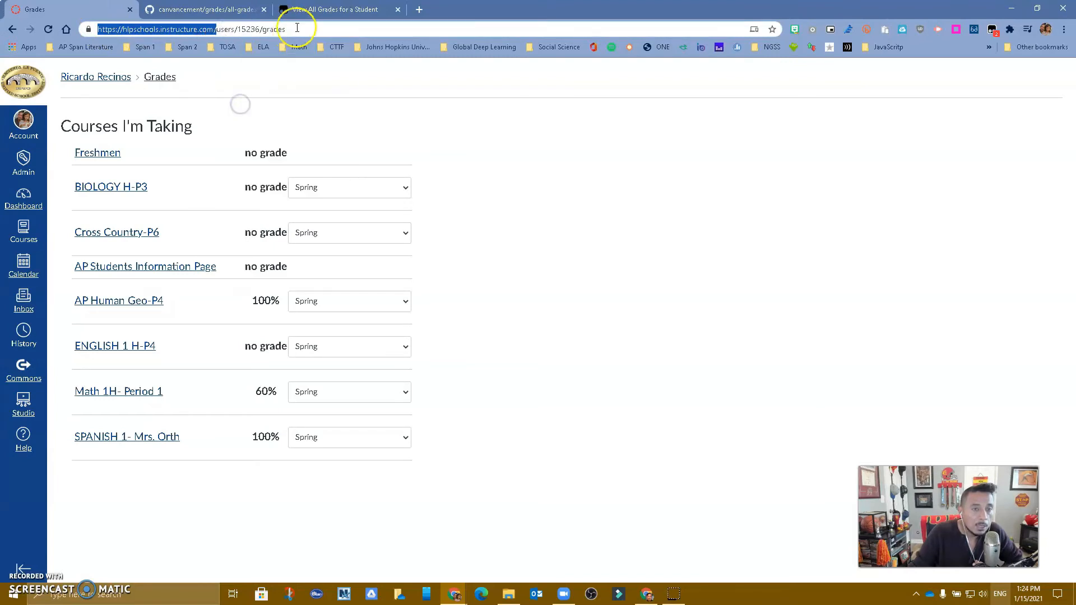
click(336, 9)
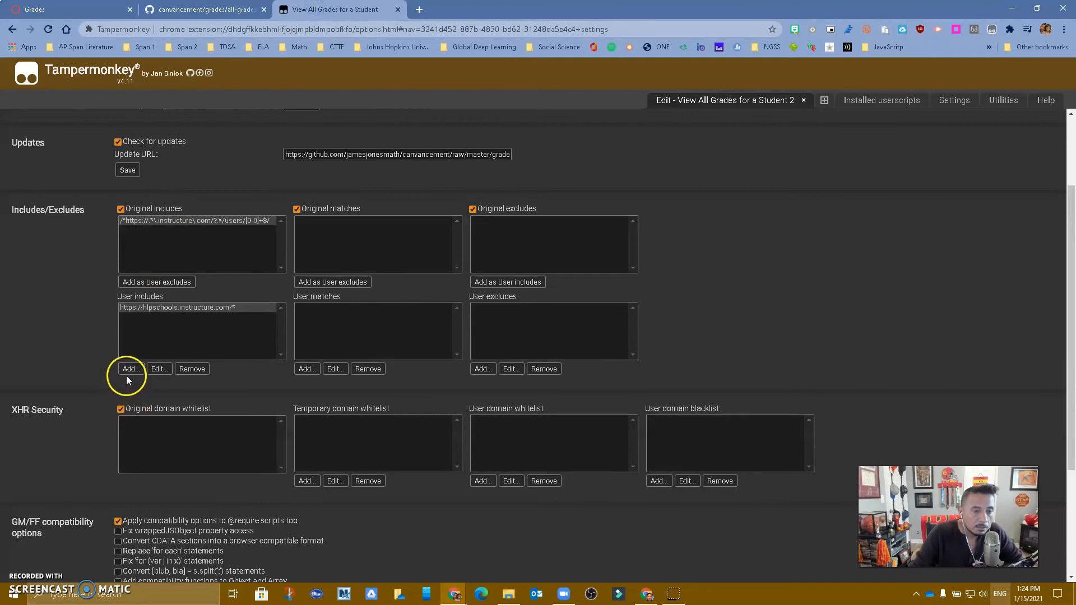
click(130, 368)
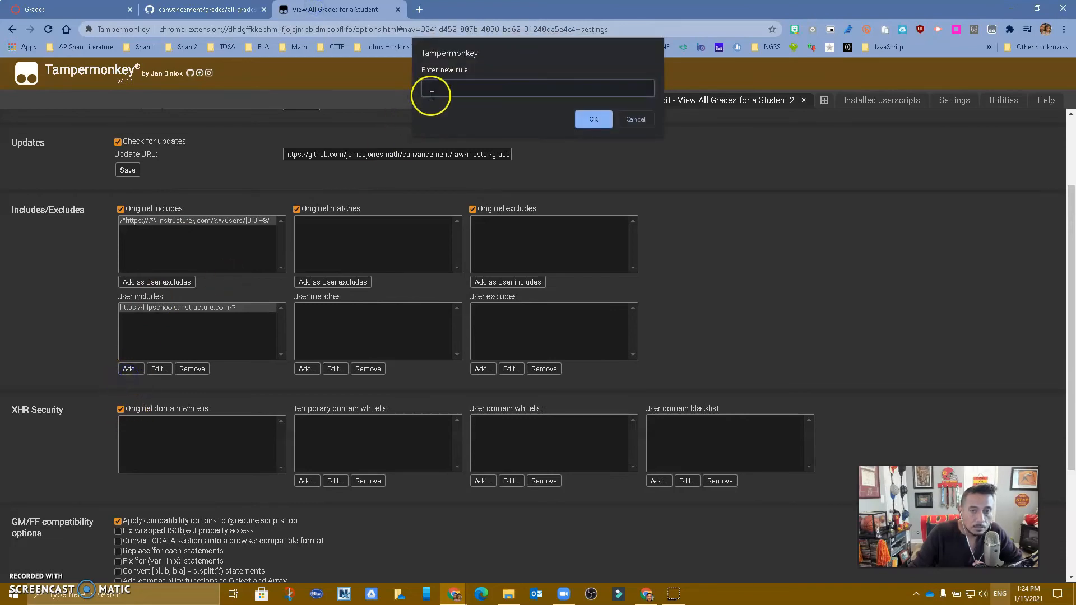
right_click(536, 87)
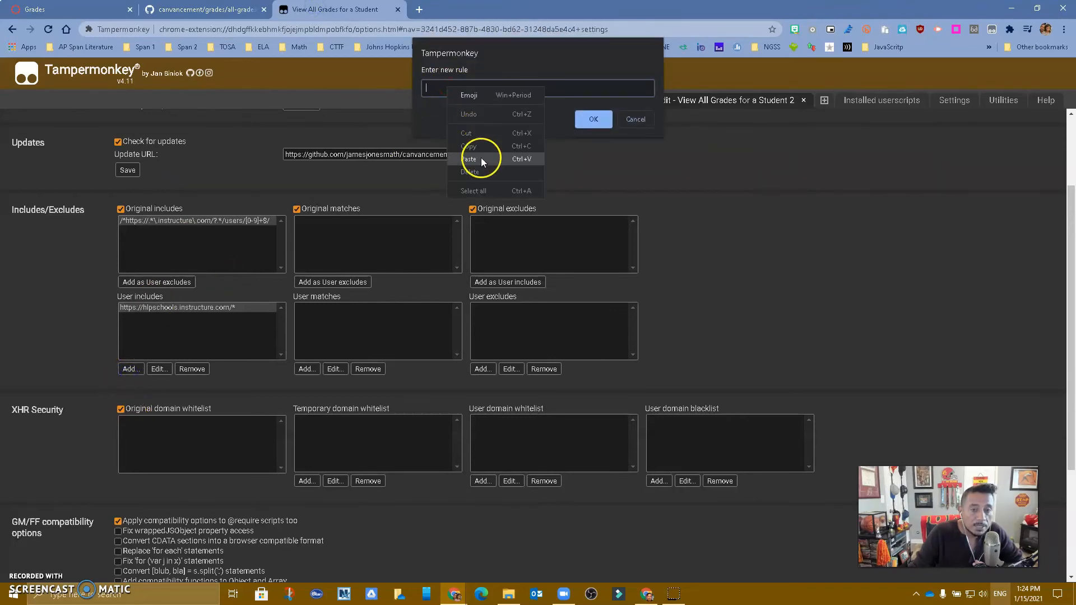
click(469, 158)
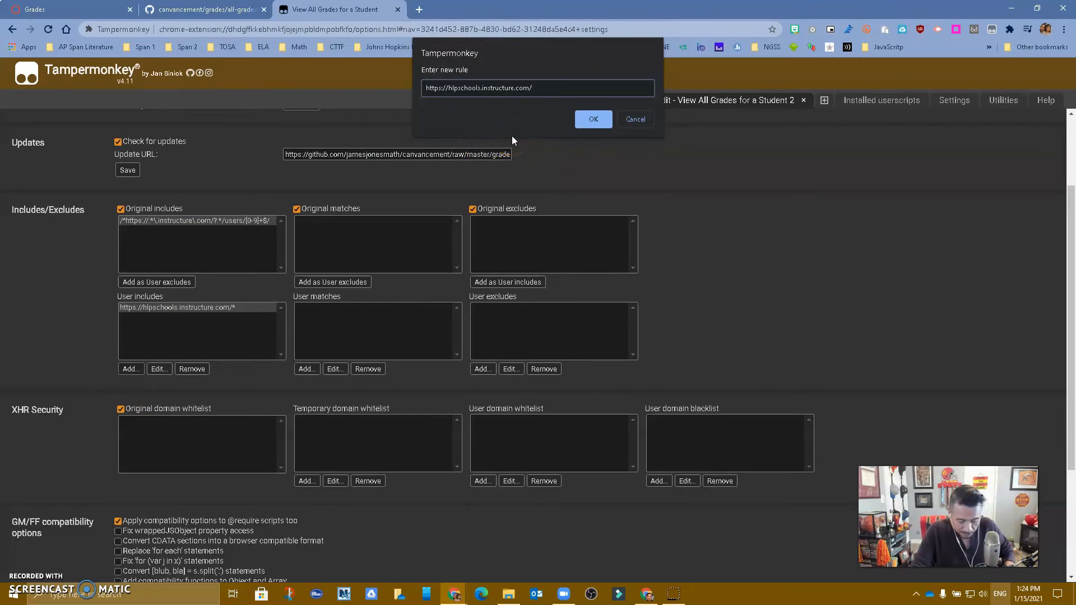
text(*)
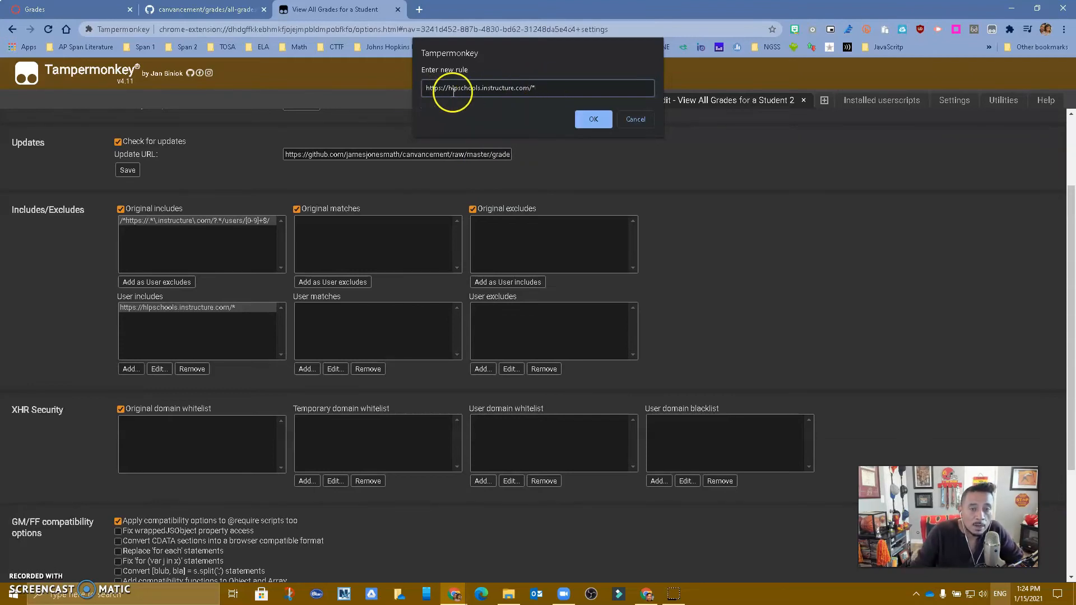
mouse_move(548, 87)
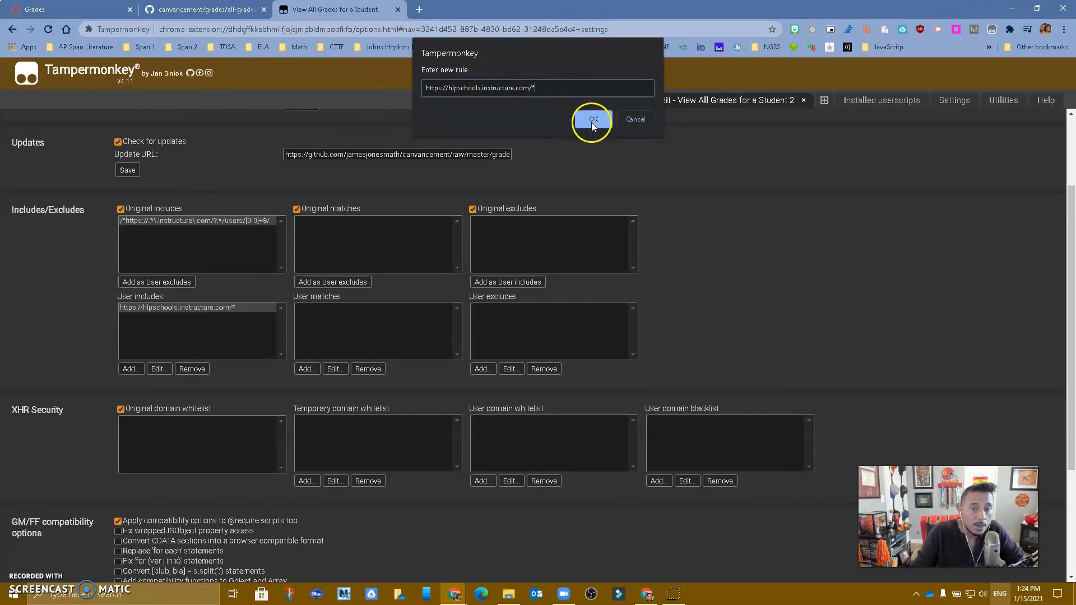
mouse_move(484, 210)
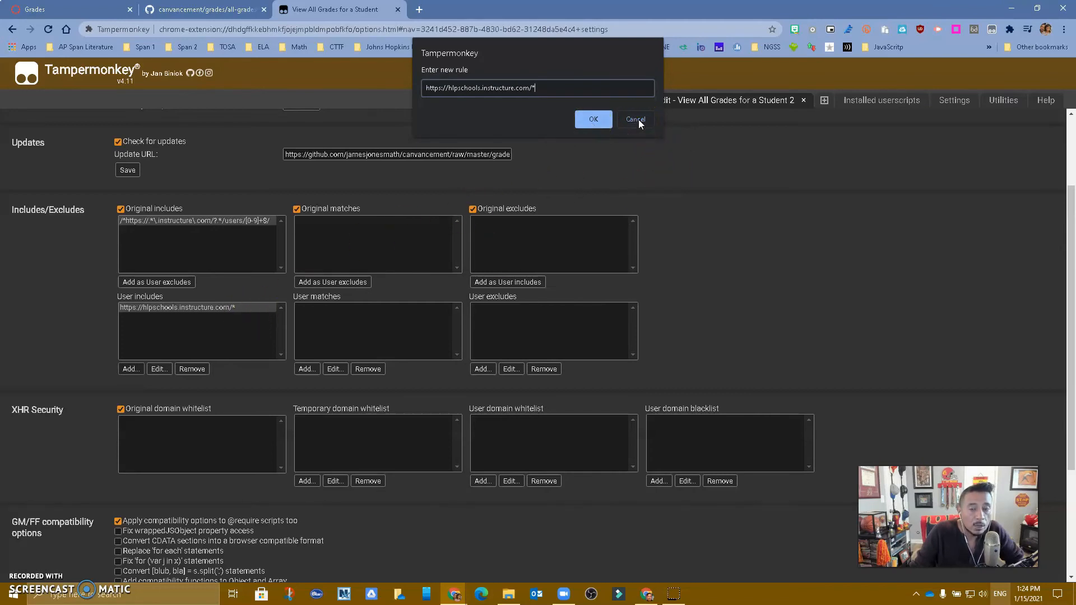
- Cancel the rule prompt and check which userscripts run on the Canvas grades page
click(634, 119)
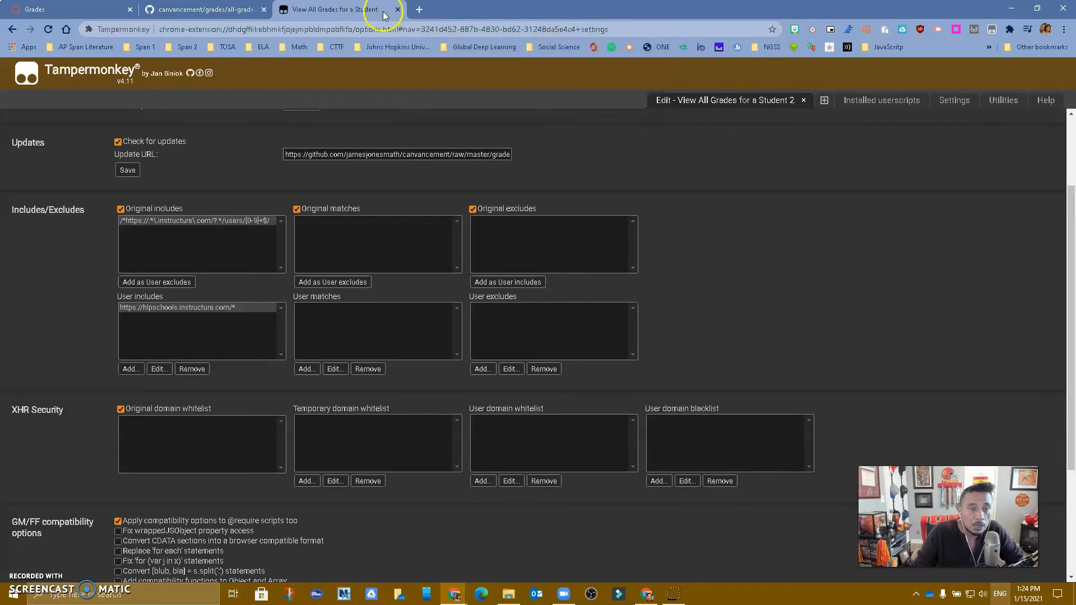
click(396, 9)
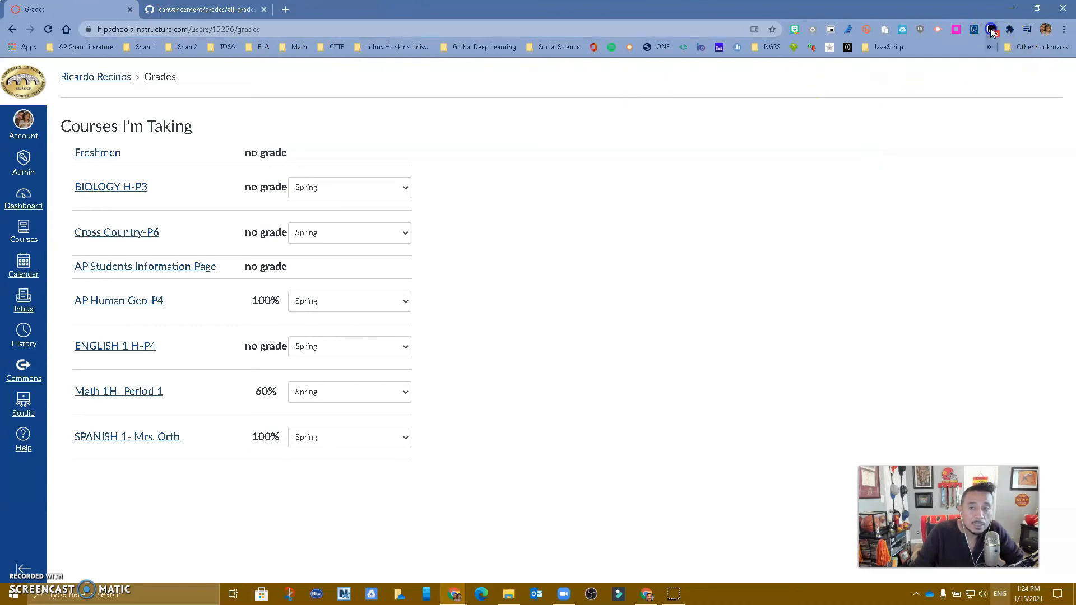
click(991, 29)
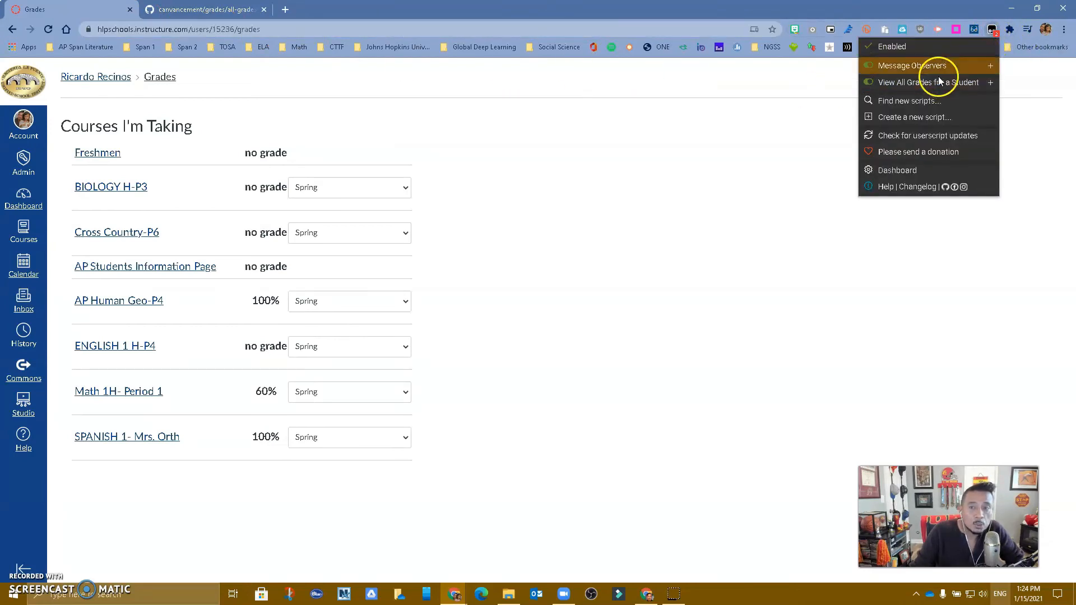
click(456, 129)
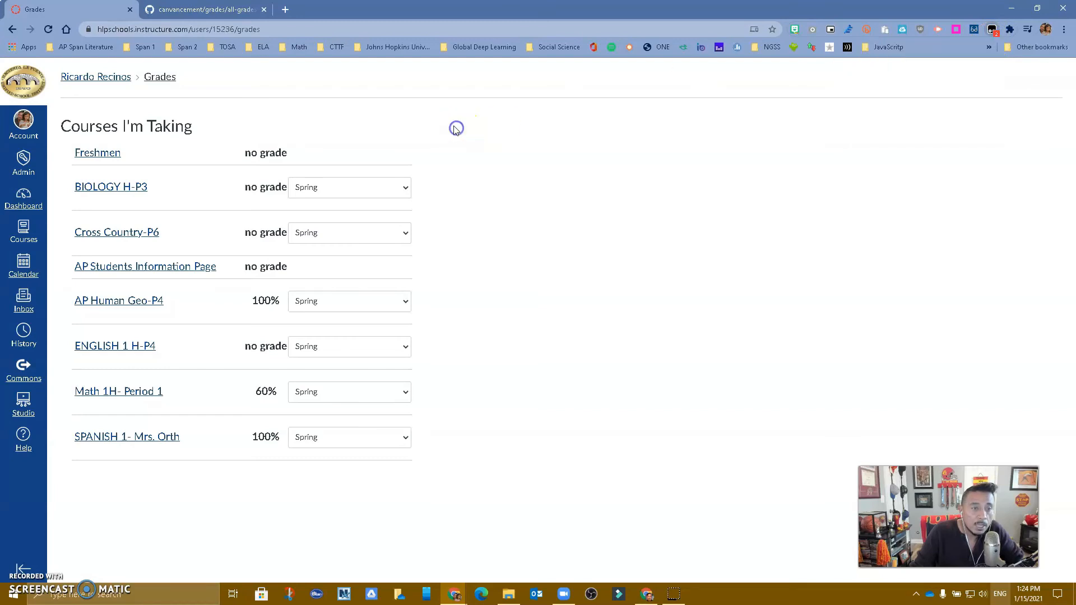
mouse_move(160, 77)
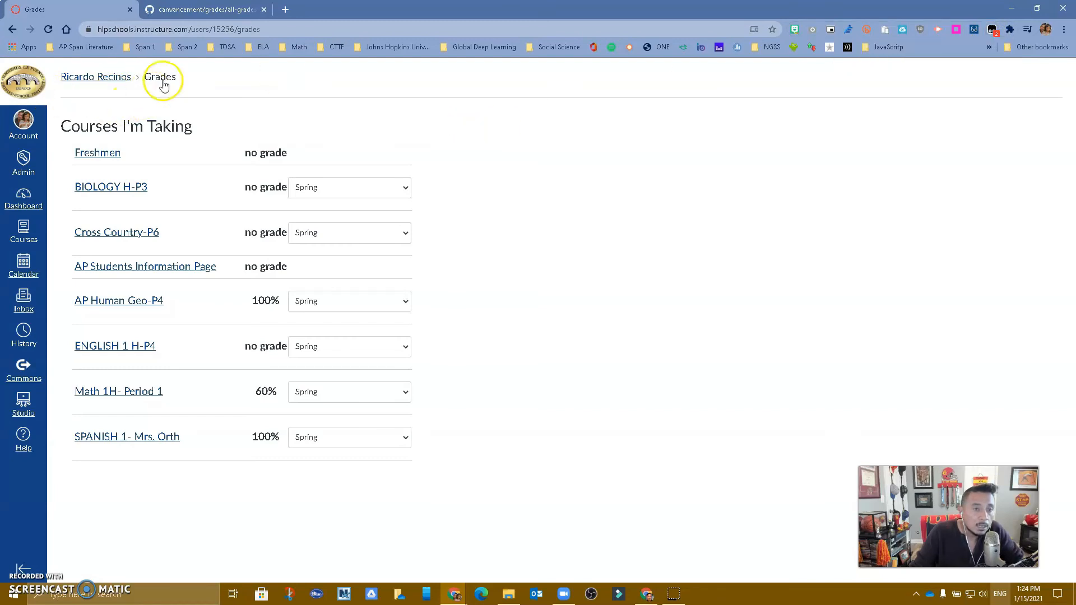
- From a course gradebook, open another student's profile and view their grades across seven courses
click(159, 76)
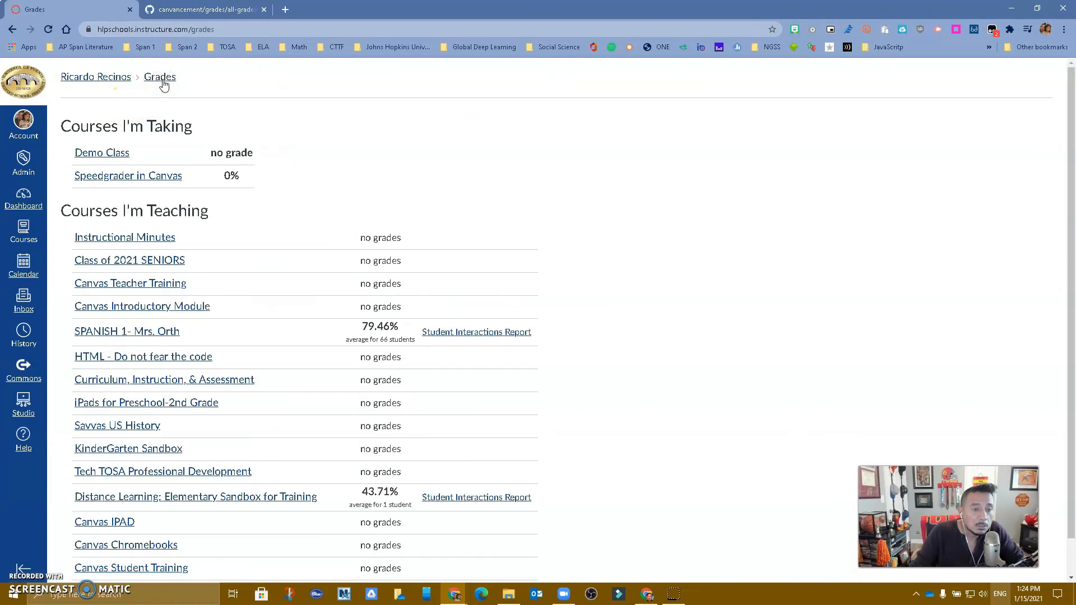
mouse_move(158, 337)
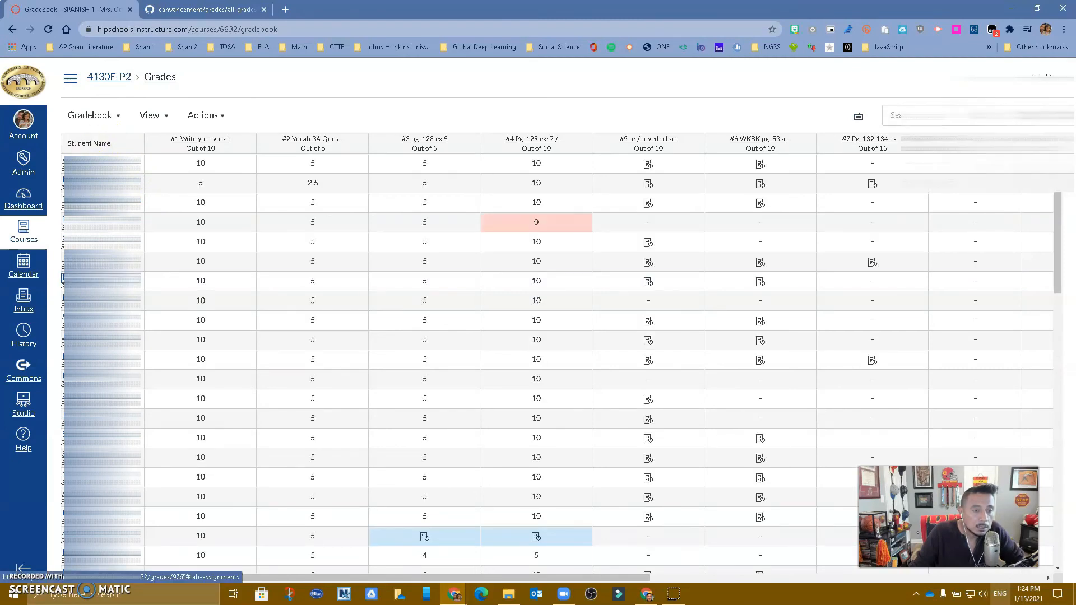
click(100, 280)
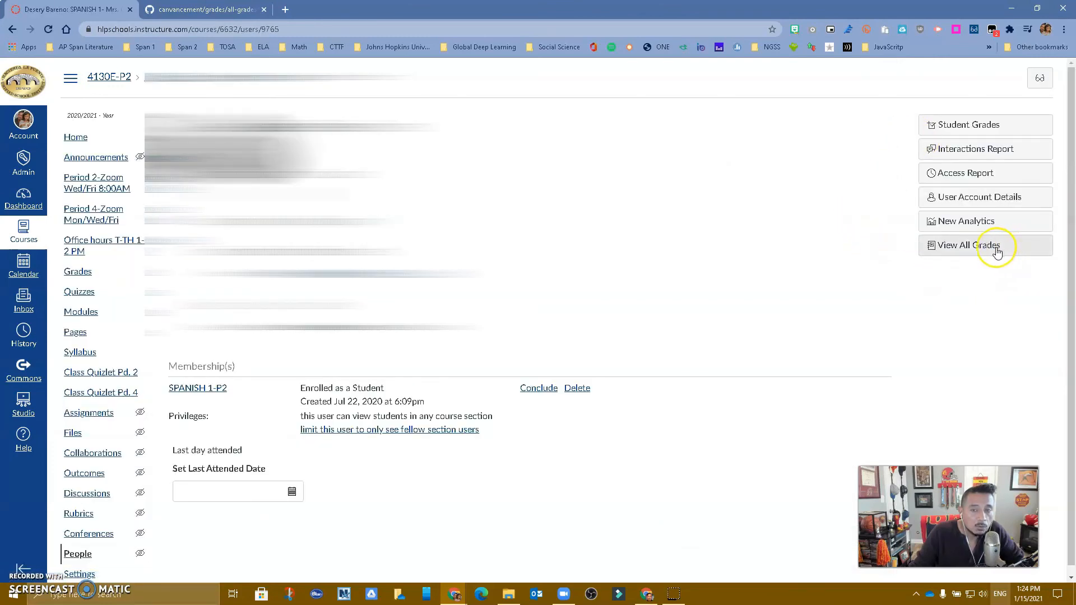
click(967, 246)
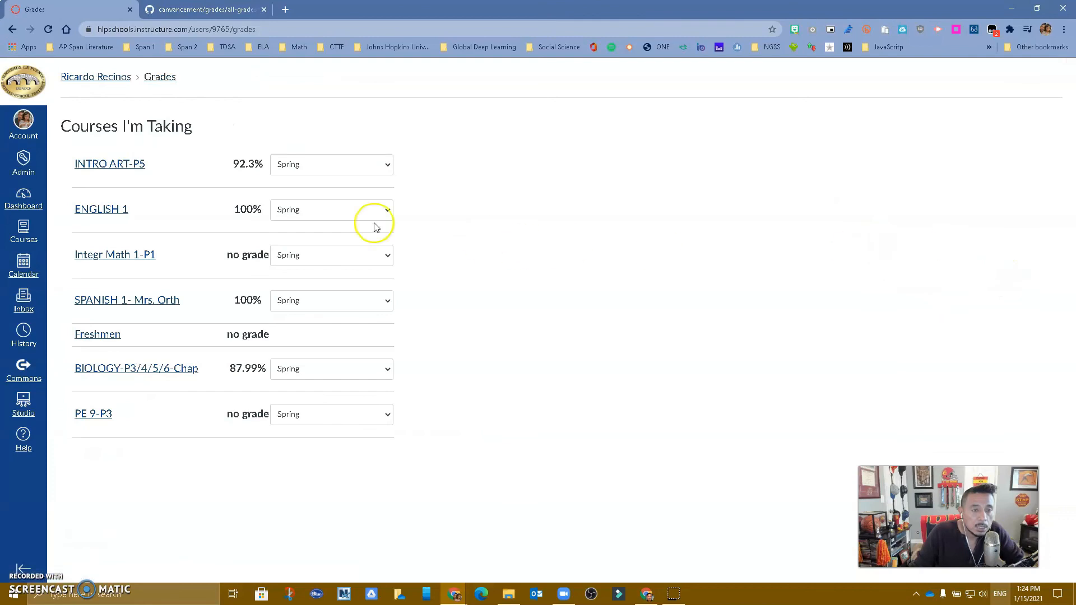
mouse_move(203, 450)
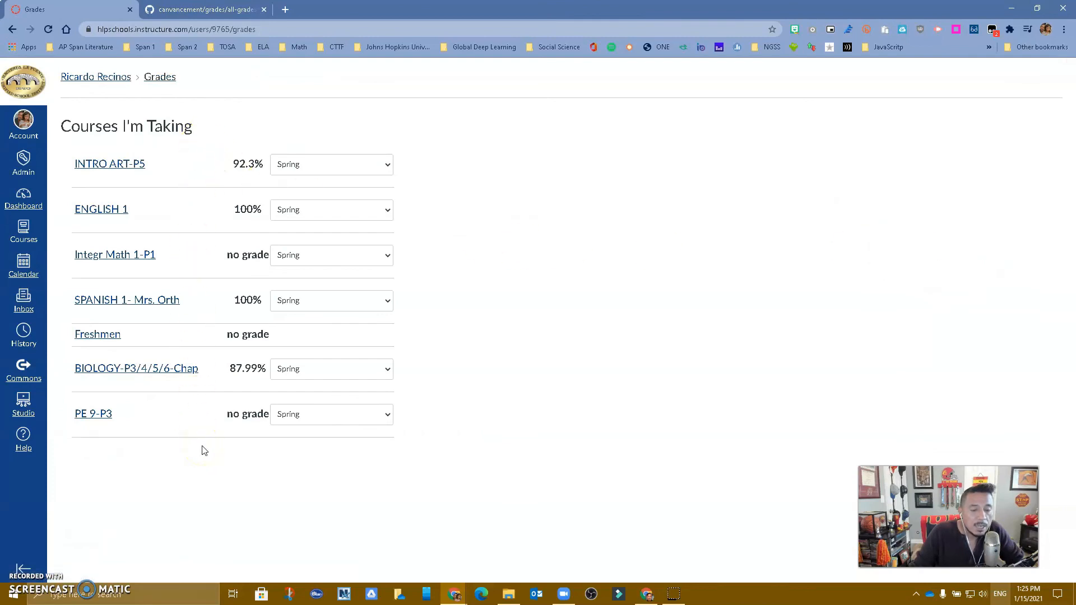